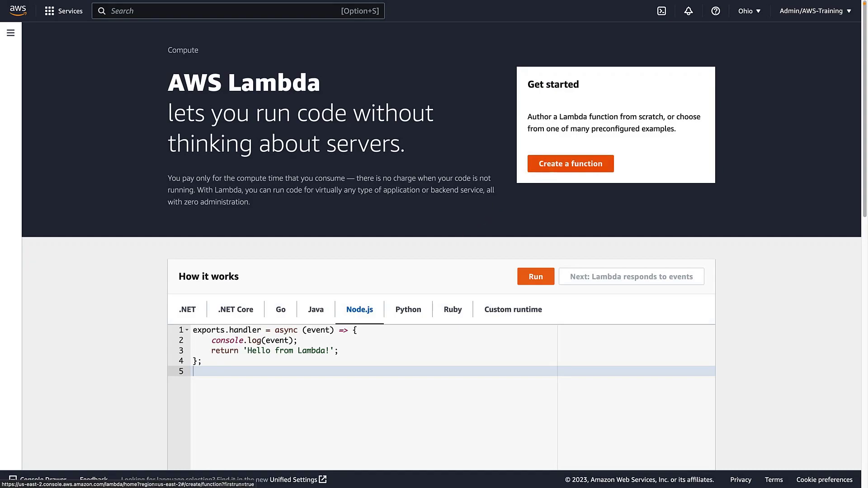
Author the Lambda function ADX_API_C from scratch on the Python 3.9 runtime.
left_click(570, 164)
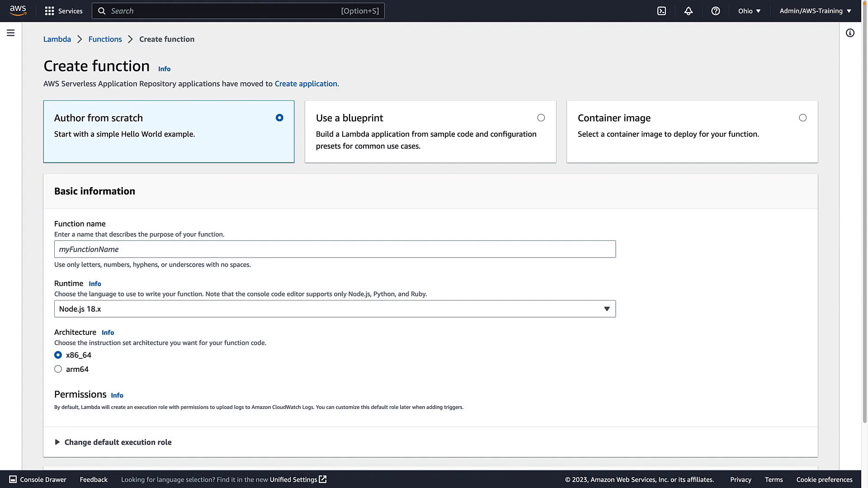
mouse_move(239, 223)
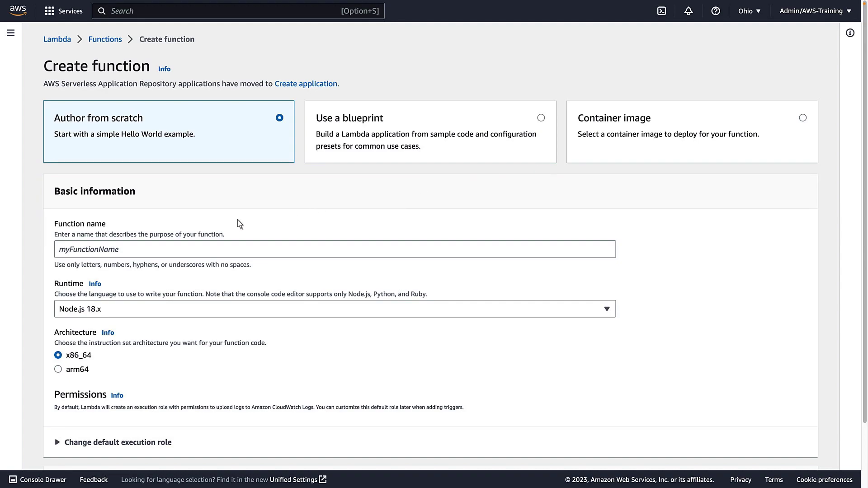
type("ADX_API_C")
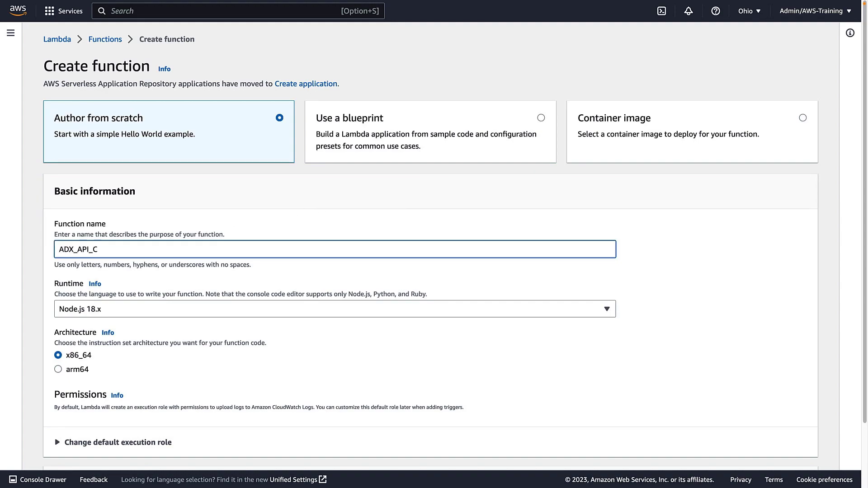
mouse_move(468, 300)
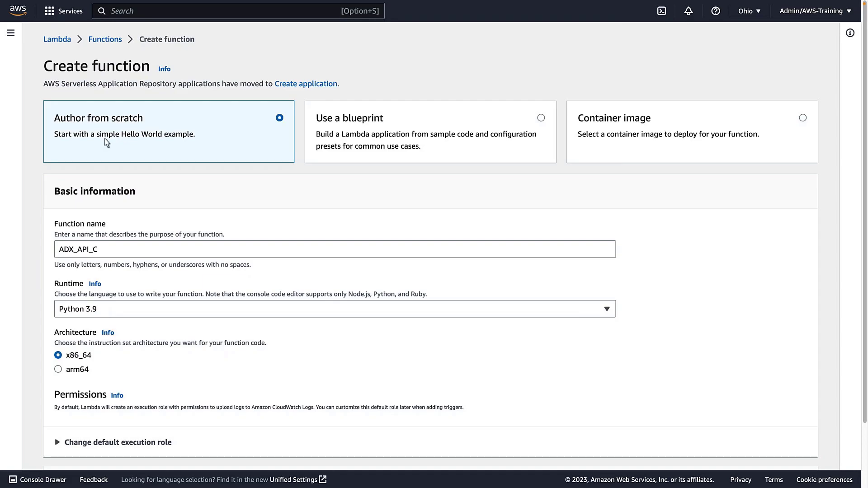
scroll("down", 3)
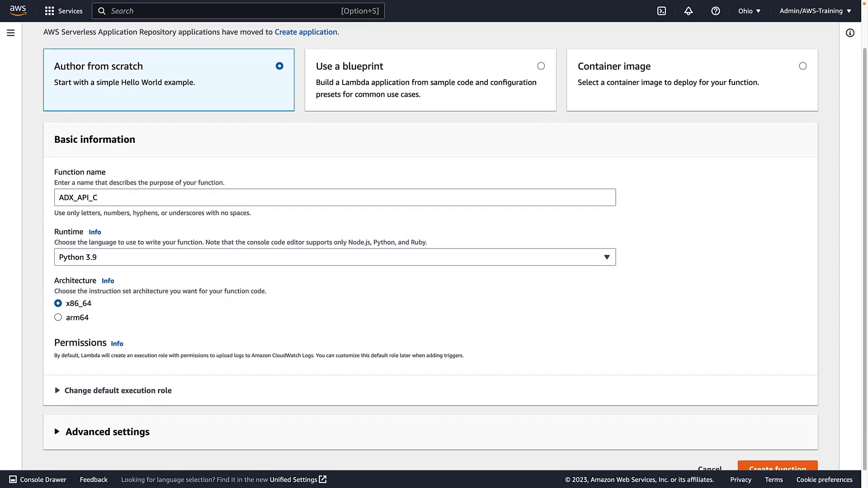
scroll("down", 3)
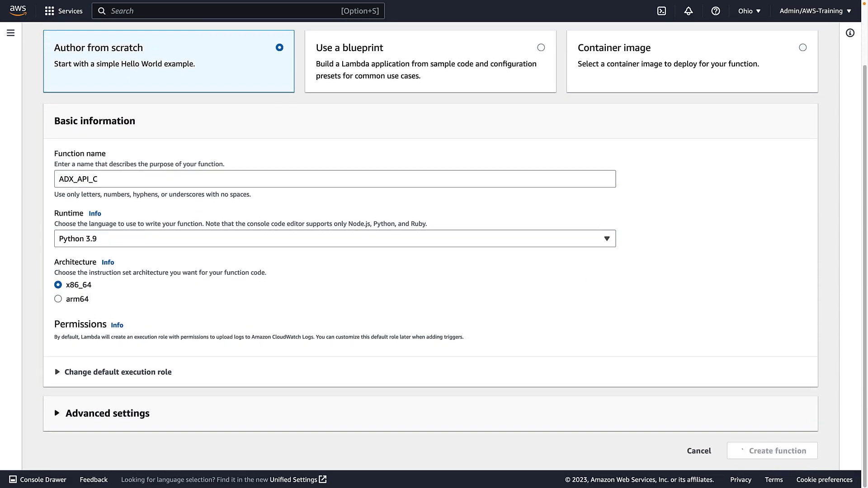
left_click(771, 450)
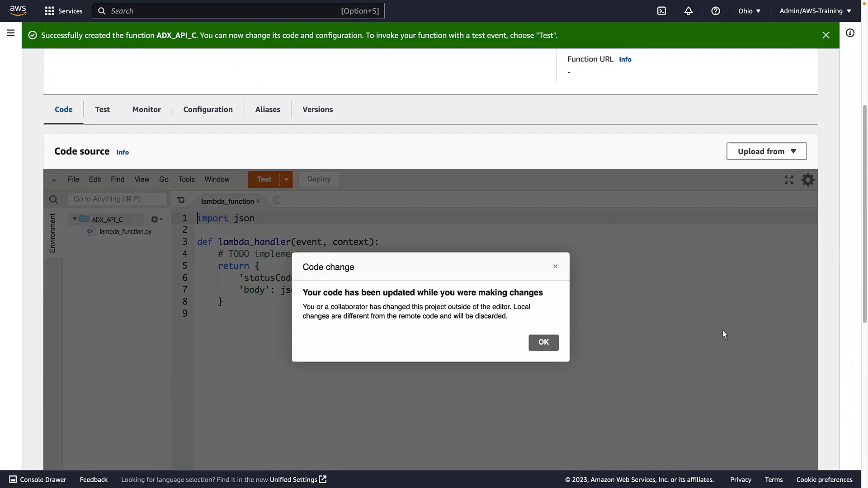
Dismiss the code change notice and put the EST/PST timezone handler code in lambda_function.py.
left_click(543, 342)
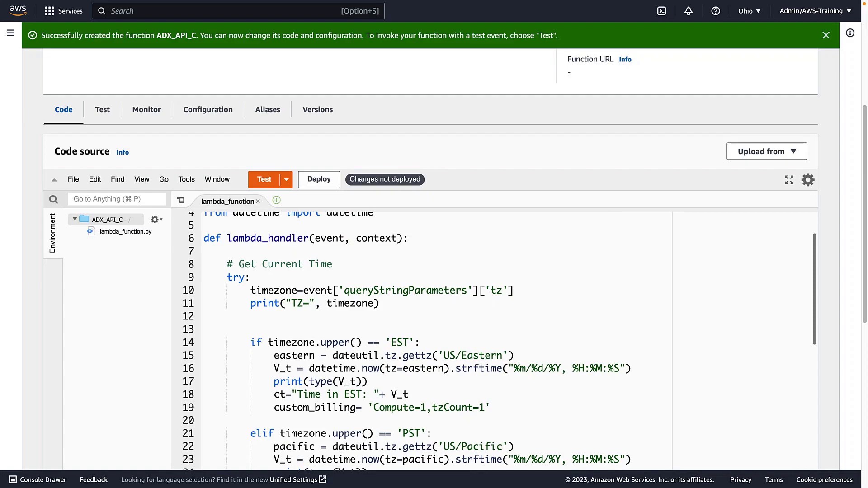
scroll("down", 3)
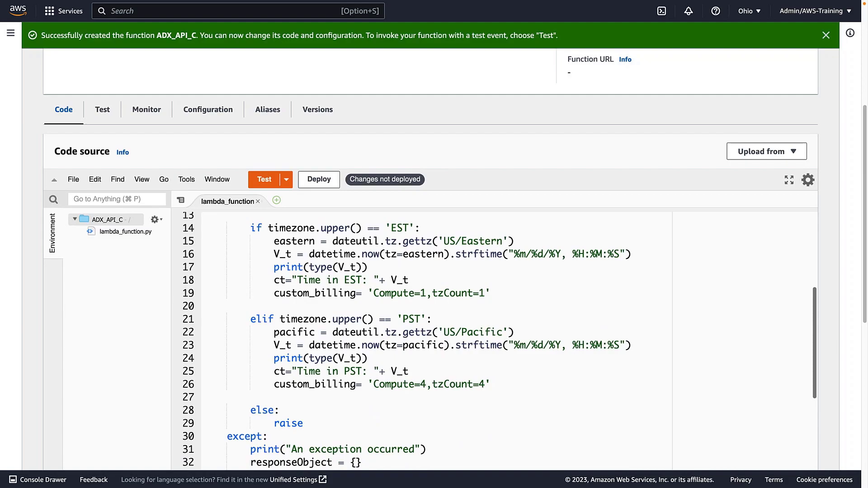
mouse_move(799, 223)
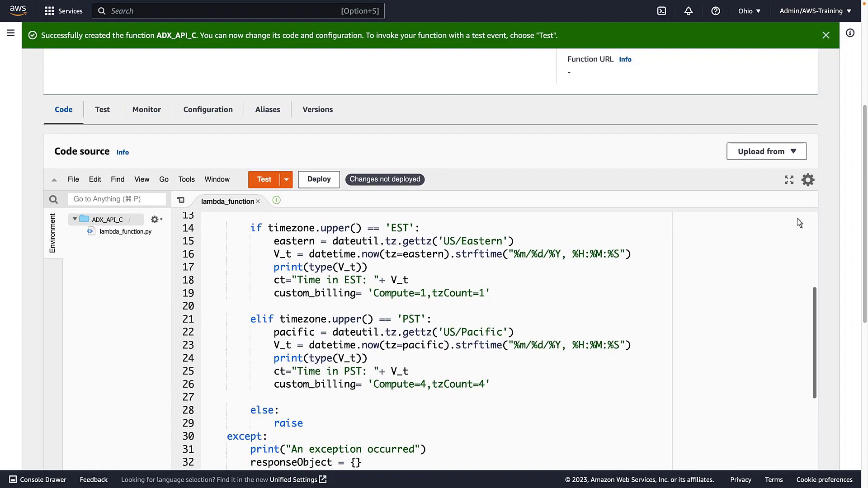
left_click(319, 179)
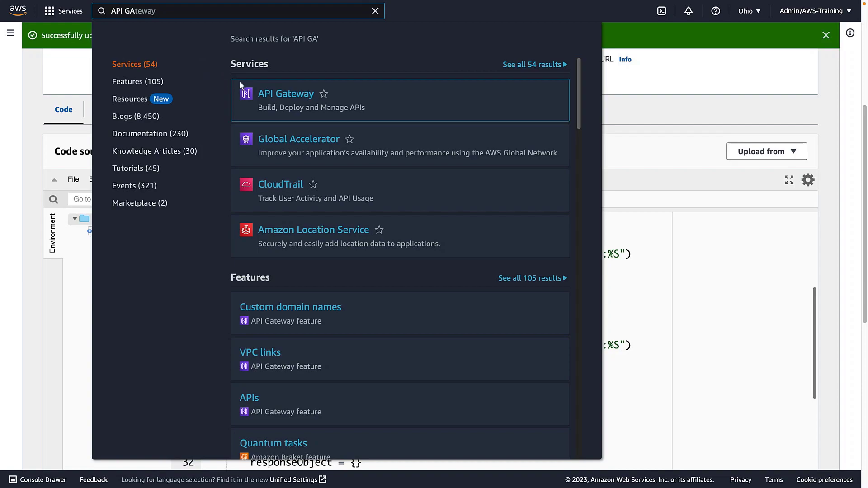
Create Regional REST API custom_billing, described 'API to get time in requested timezone EST or PST'.
left_click(285, 93)
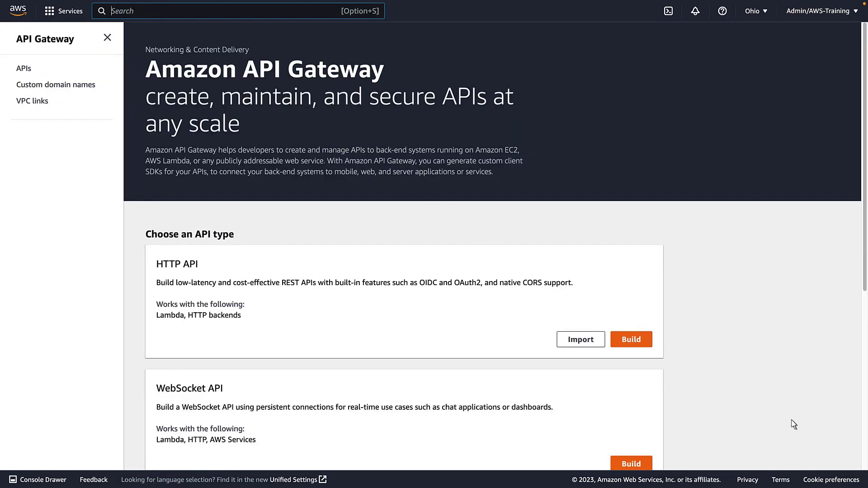
scroll("down", 3)
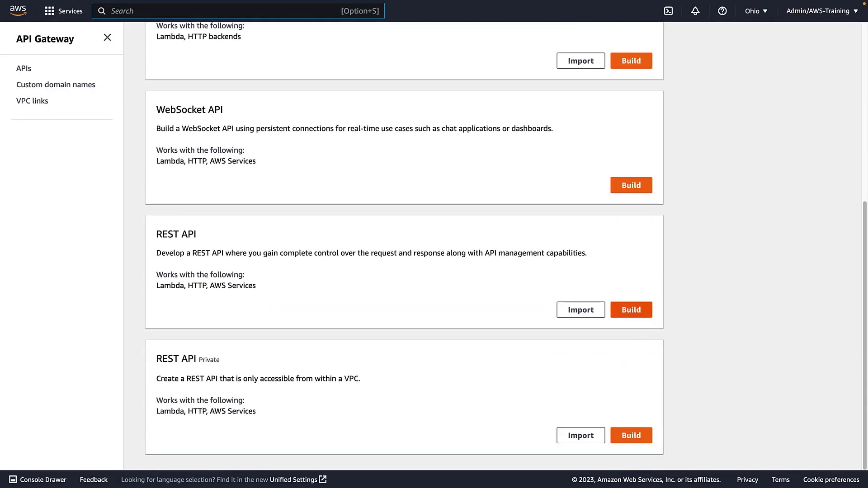
left_click(630, 309)
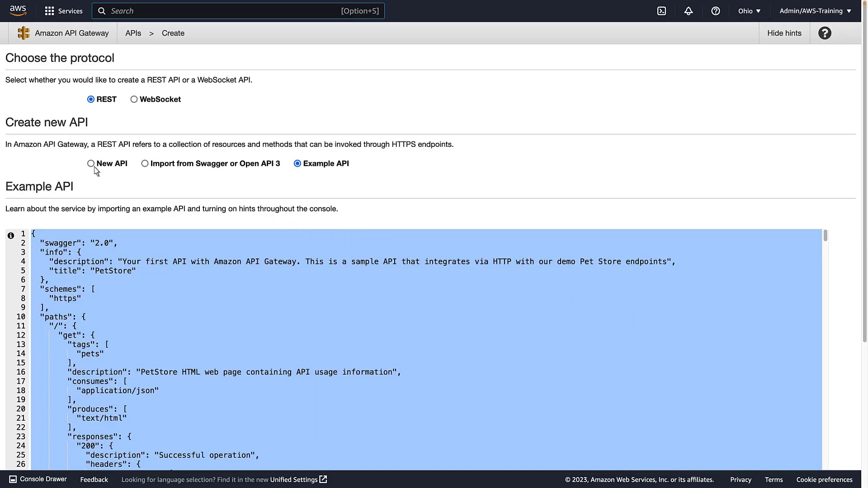
left_click(91, 163)
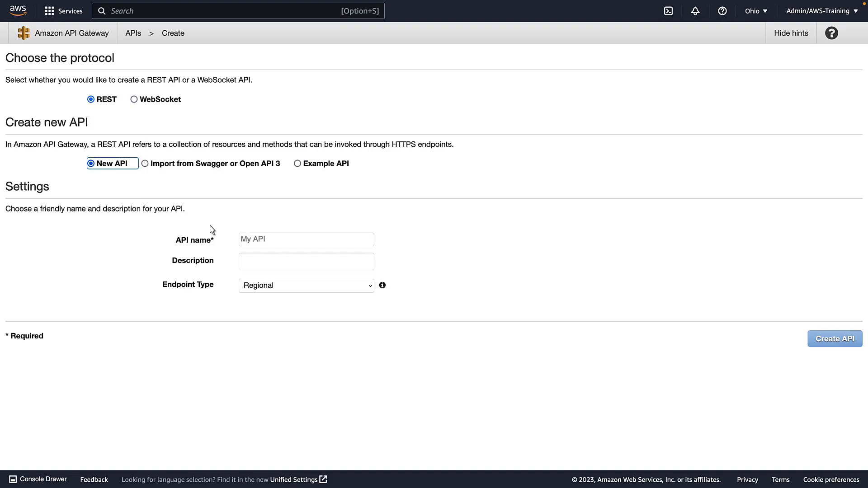
type("custom_billing")
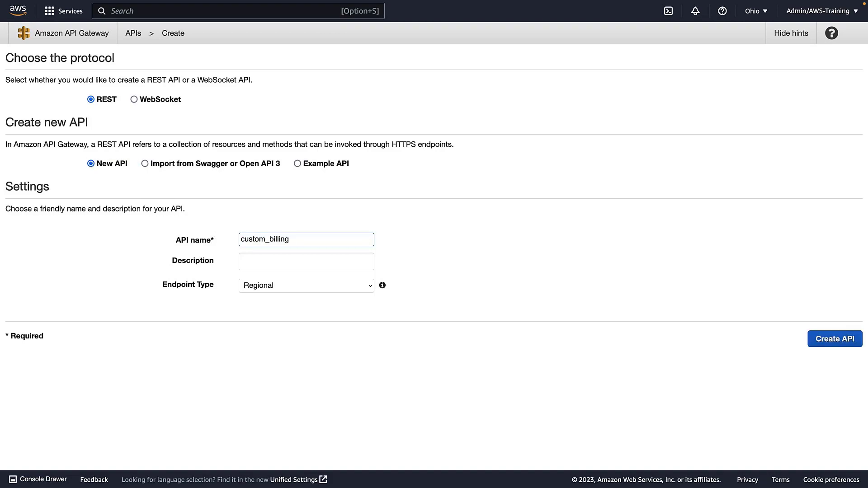
type("API to get time in requested timezone EST or PST")
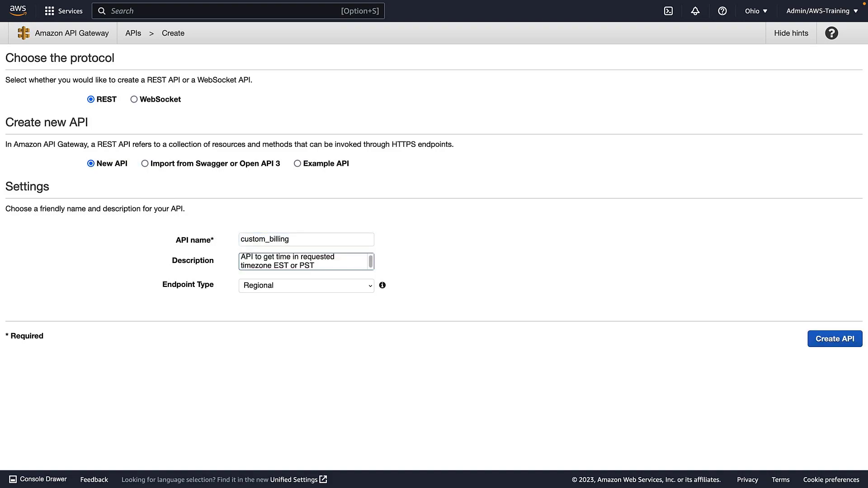
left_click(306, 285)
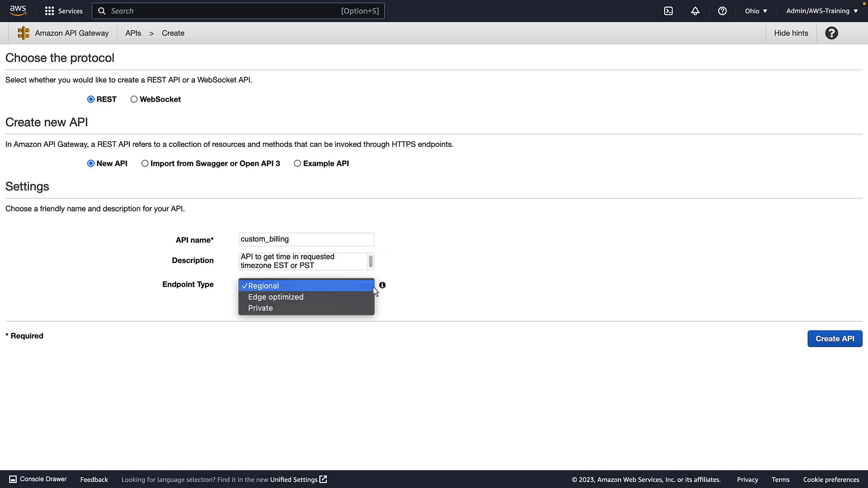
left_click(260, 286)
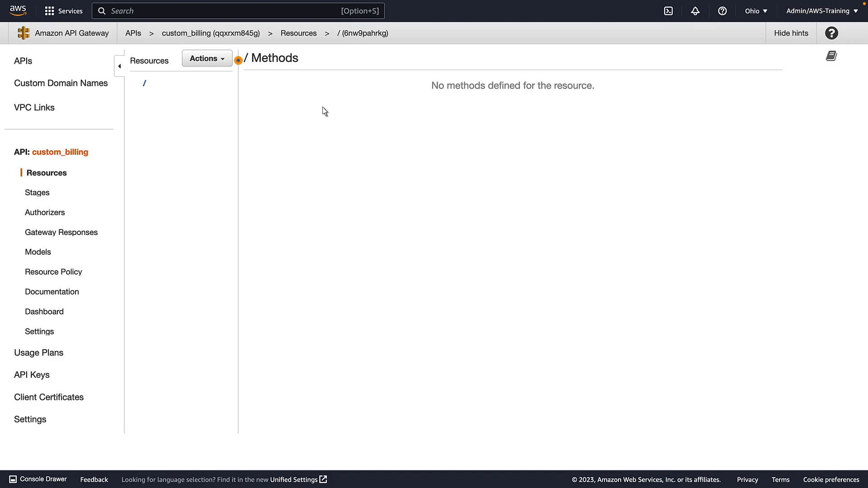
Add a child resource named data with path /data under the API root.
left_click(206, 58)
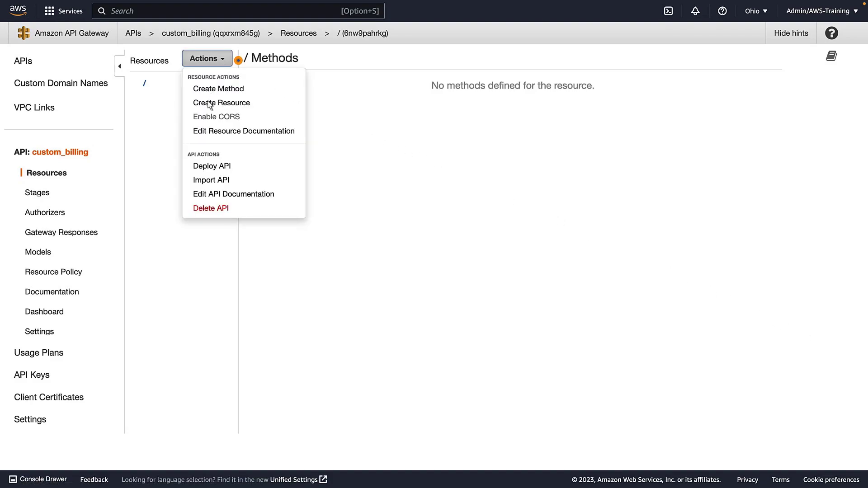
left_click(221, 102)
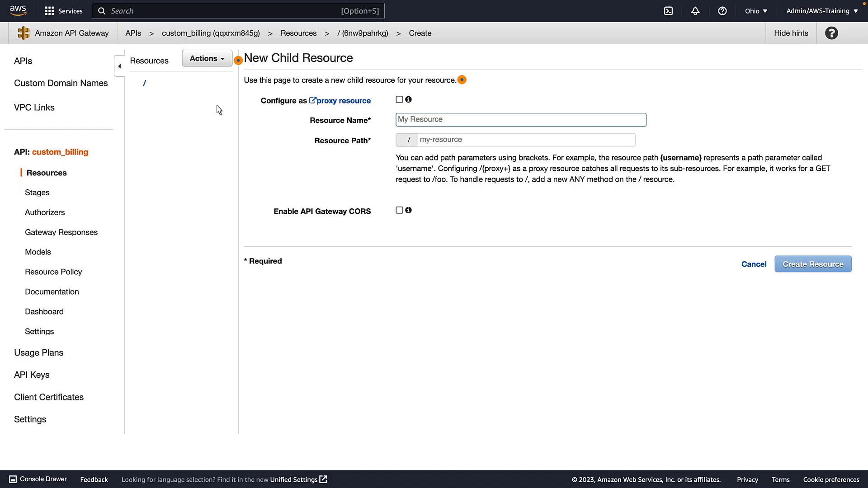
type("data")
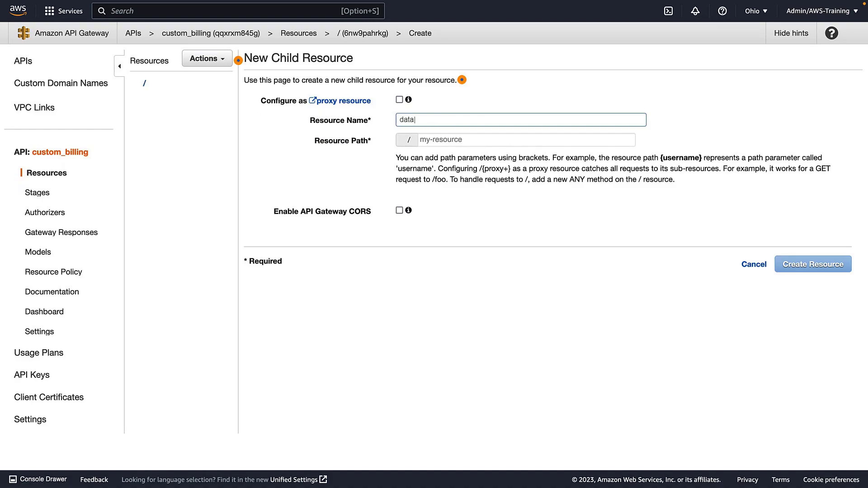
type("data")
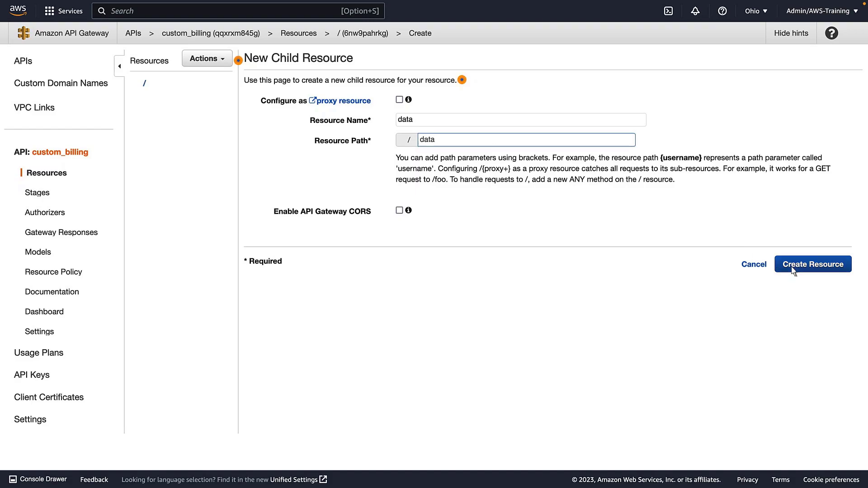
left_click(812, 263)
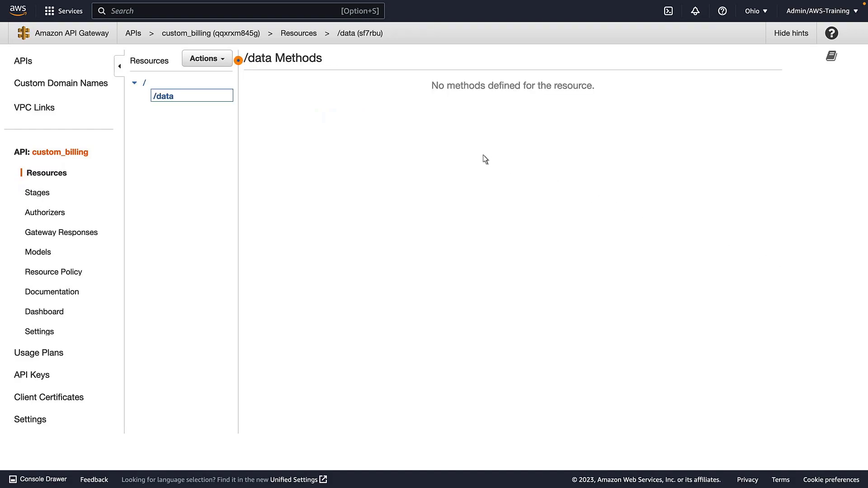
Create a GET method on /data with Lambda proxy integration to ADX_API_C, allowing invoke permission.
left_click(206, 58)
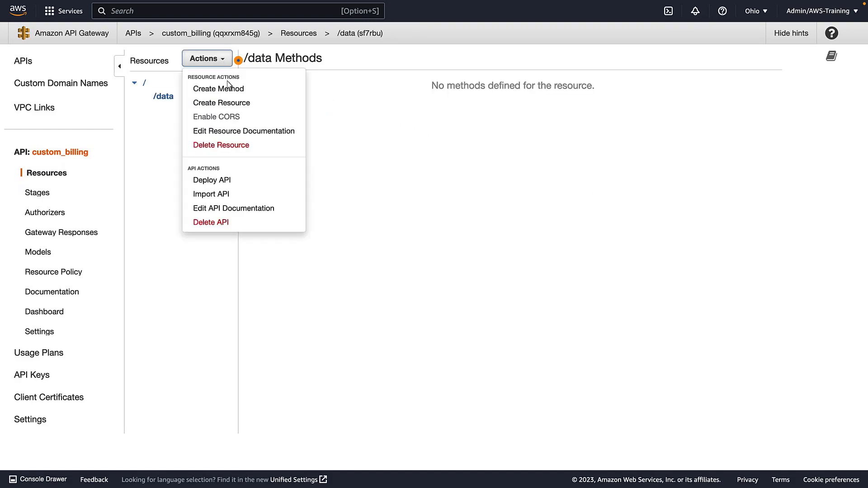
left_click(217, 89)
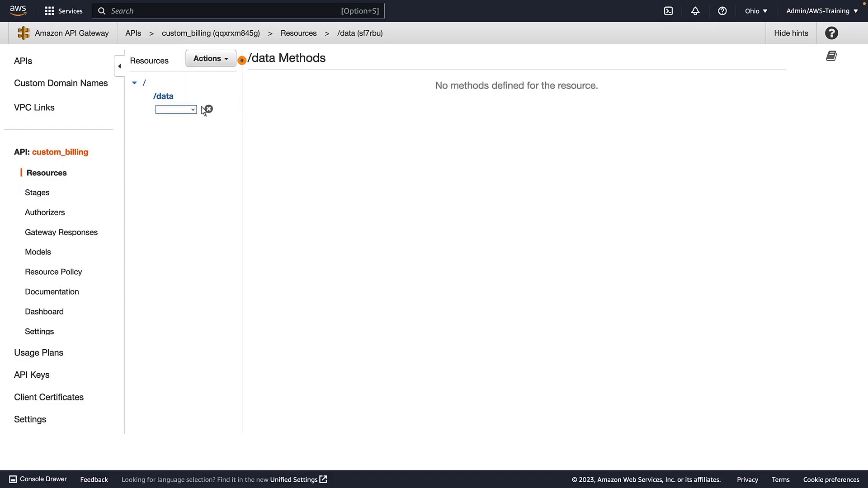
left_click(175, 109)
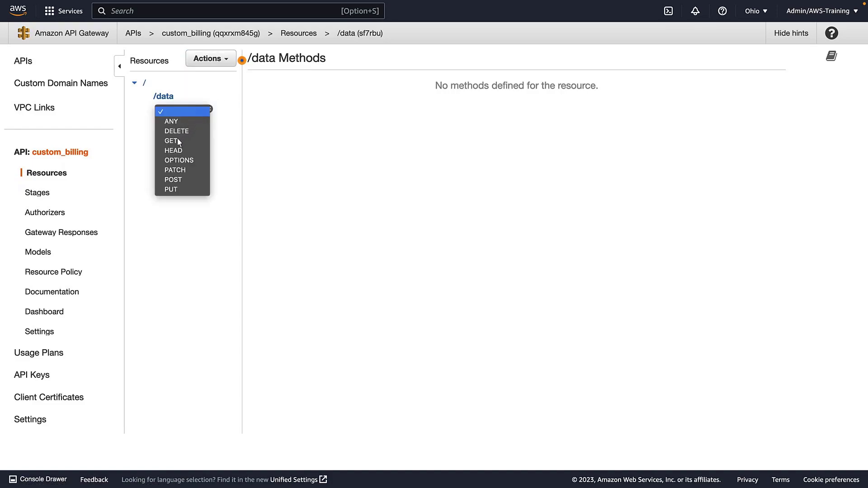
left_click(172, 140)
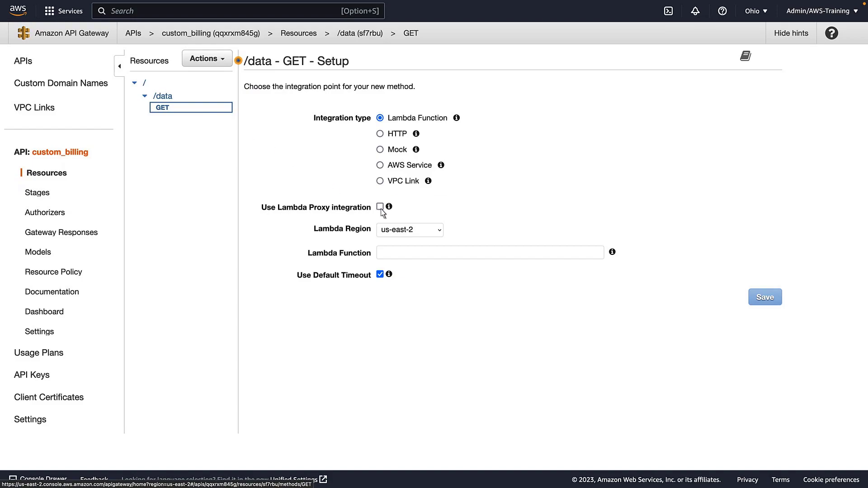
left_click(379, 207)
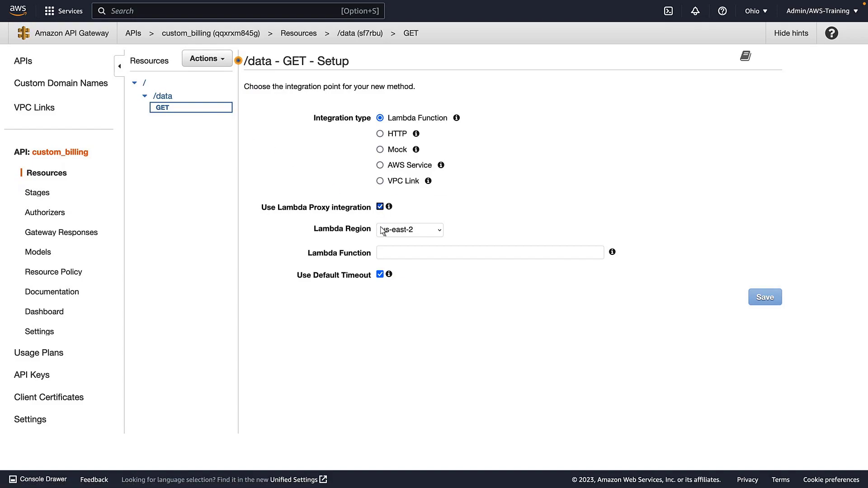
type("ADX_API_C")
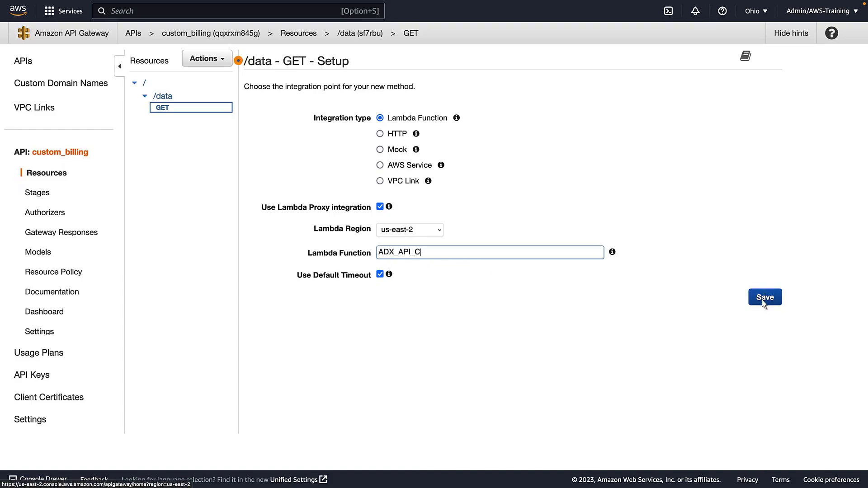
left_click(765, 297)
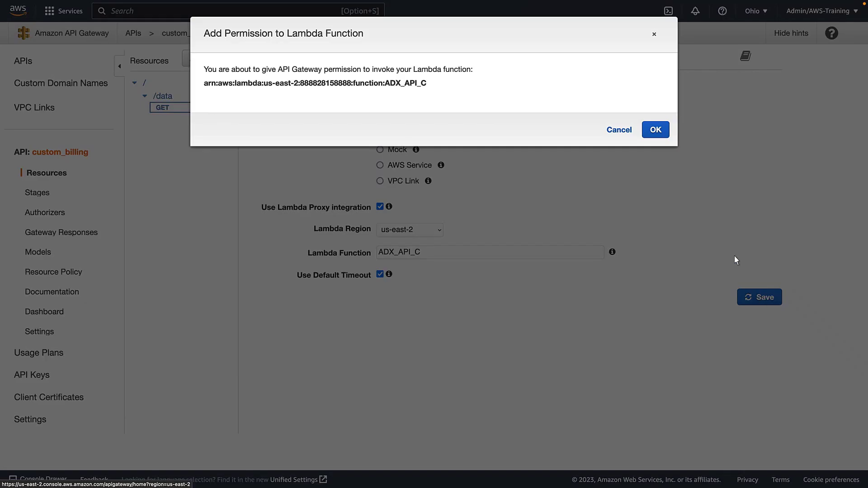
left_click(655, 129)
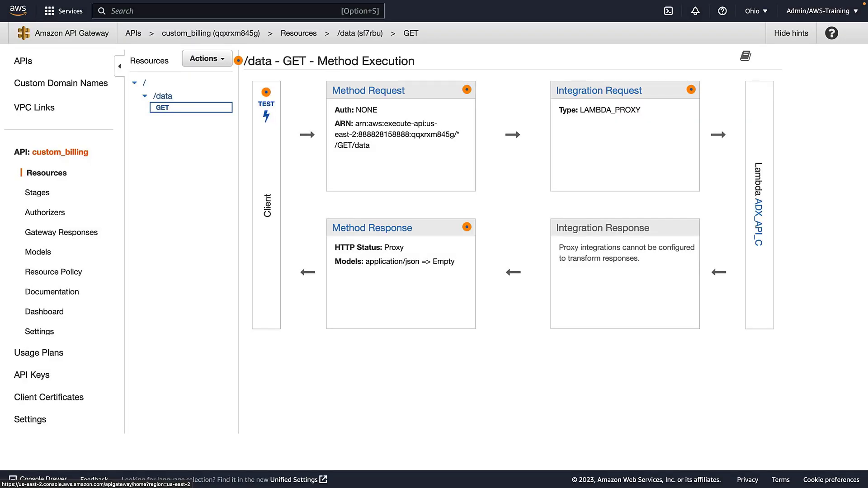
mouse_move(389, 103)
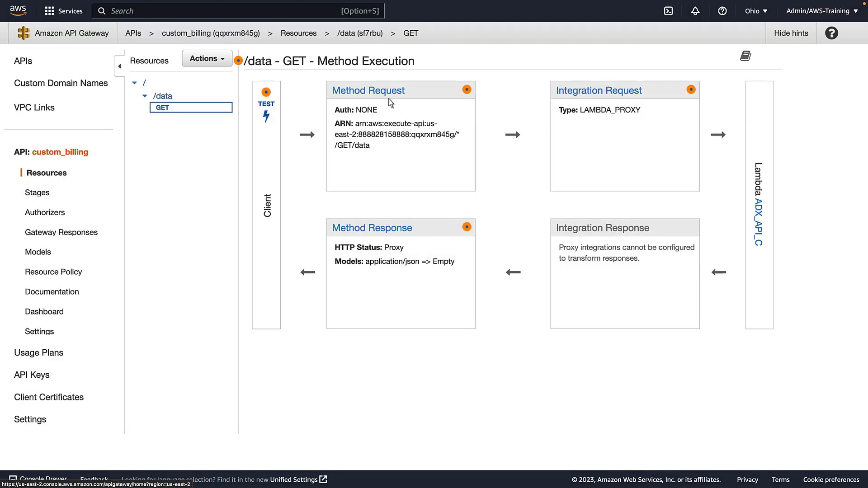
Set the /data GET method request authorization to AWS IAM.
left_click(367, 90)
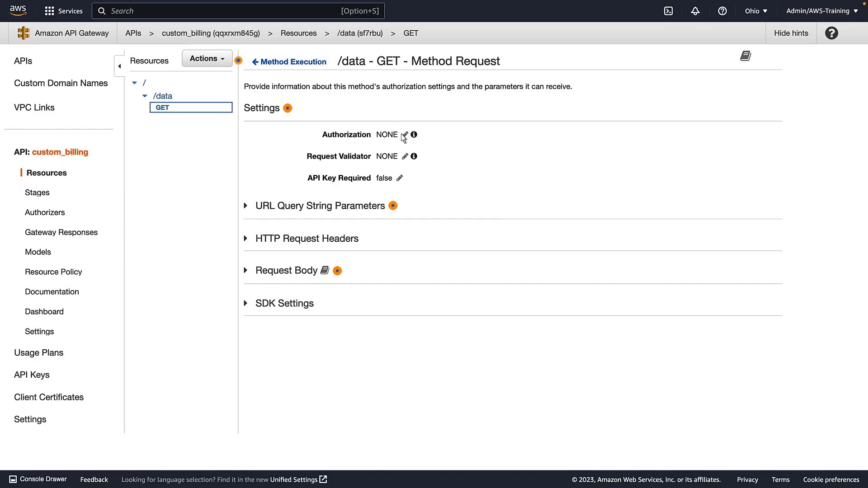
left_click(405, 135)
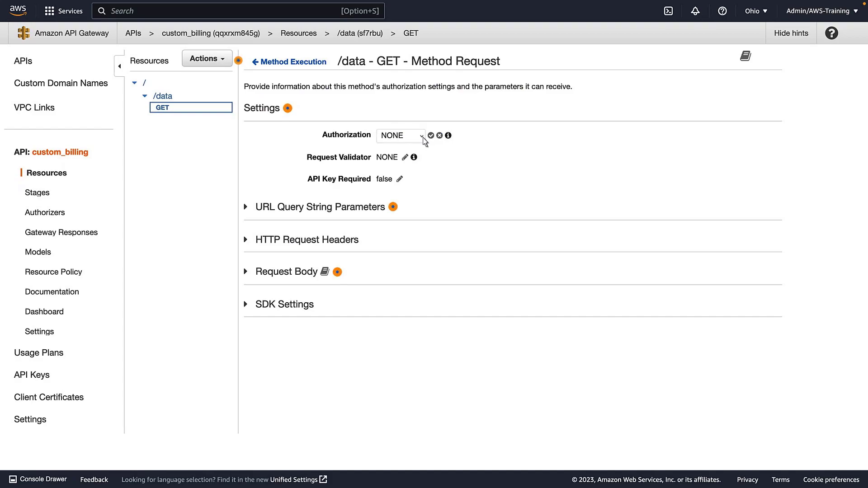
left_click(399, 136)
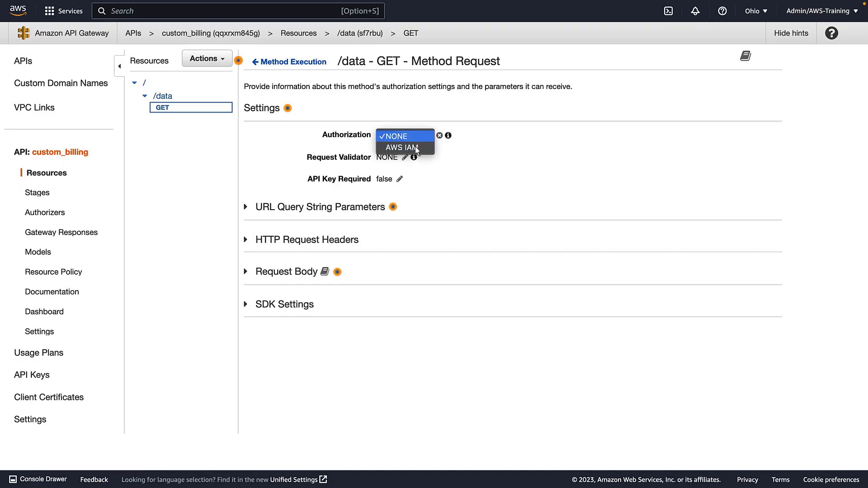
left_click(393, 146)
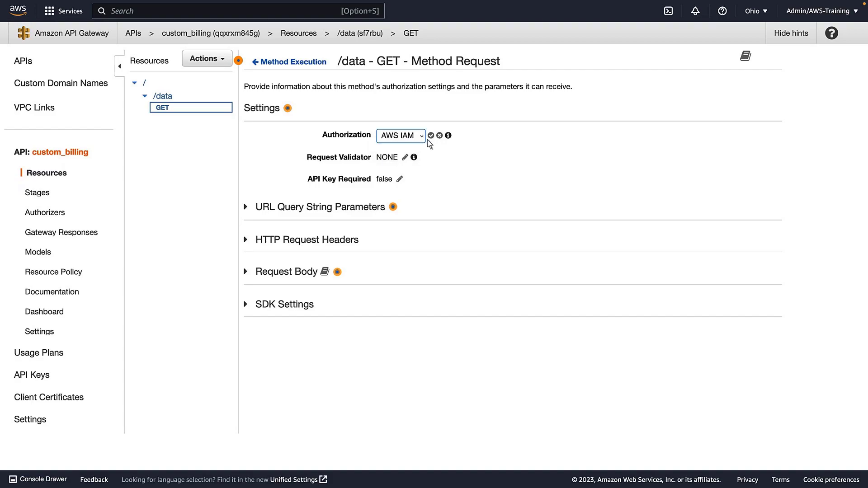
left_click(431, 135)
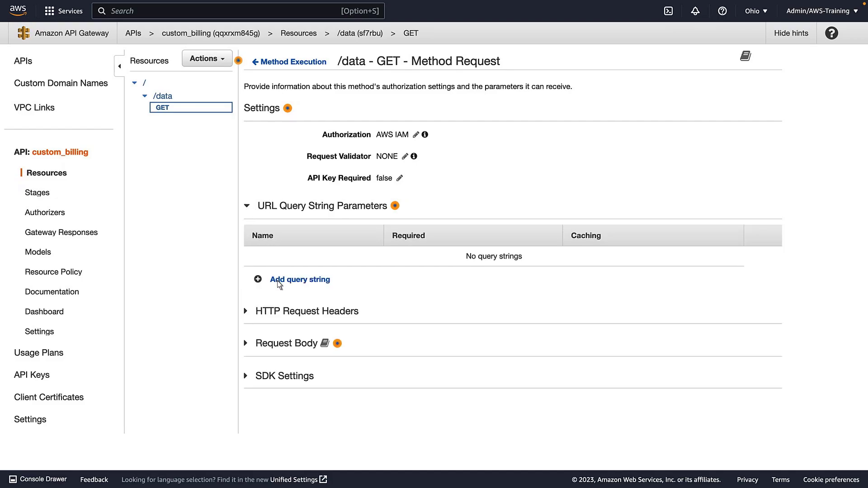
Add the URL query string parameter tz to the GET method request.
left_click(299, 280)
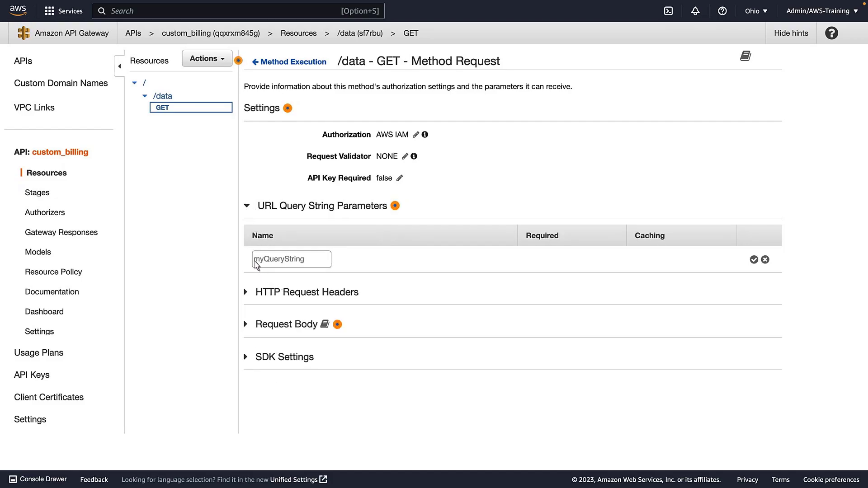
type("tz")
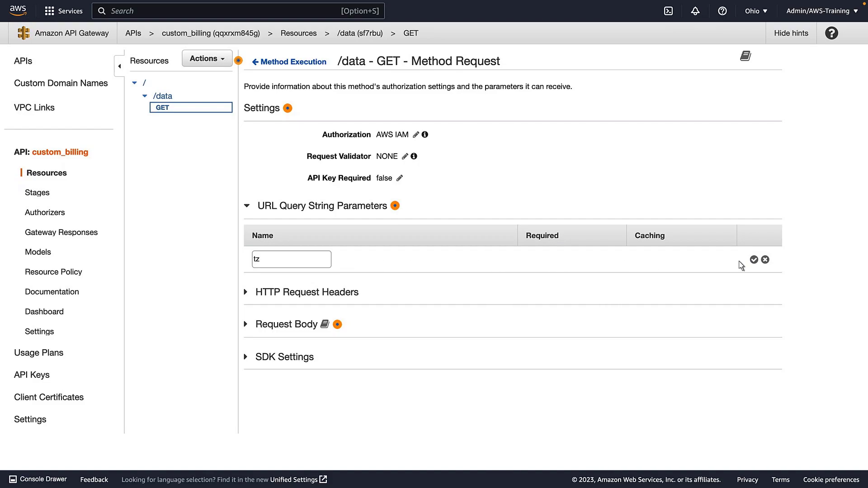
left_click(754, 259)
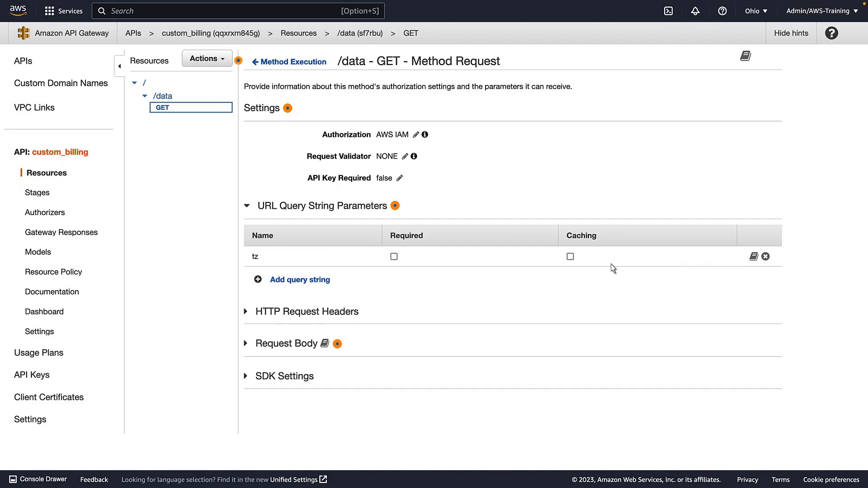
left_click(54, 271)
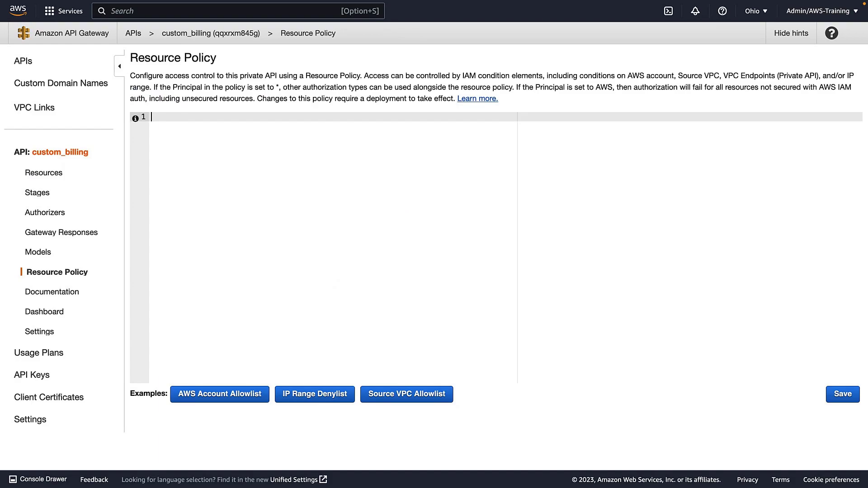
mouse_move(101, 236)
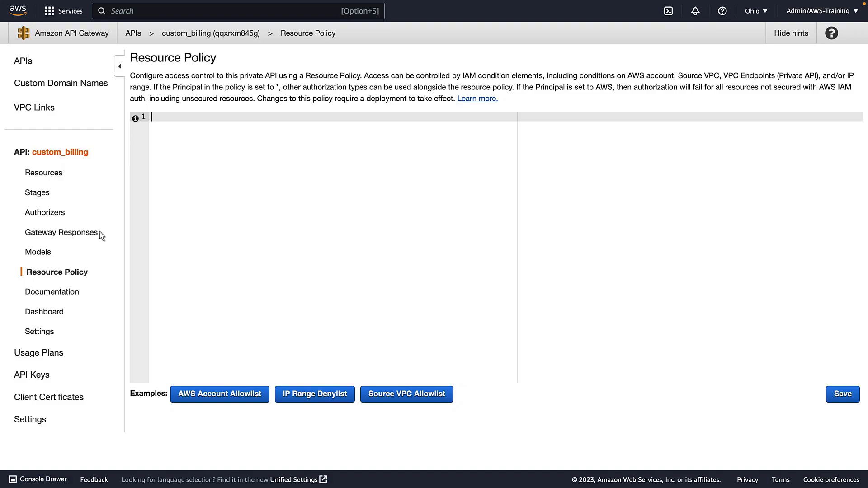
left_click(219, 394)
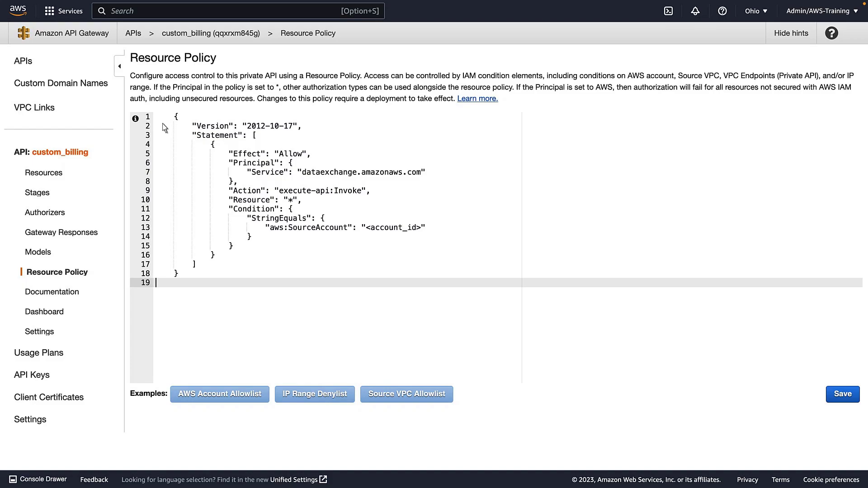
double_click(392, 227)
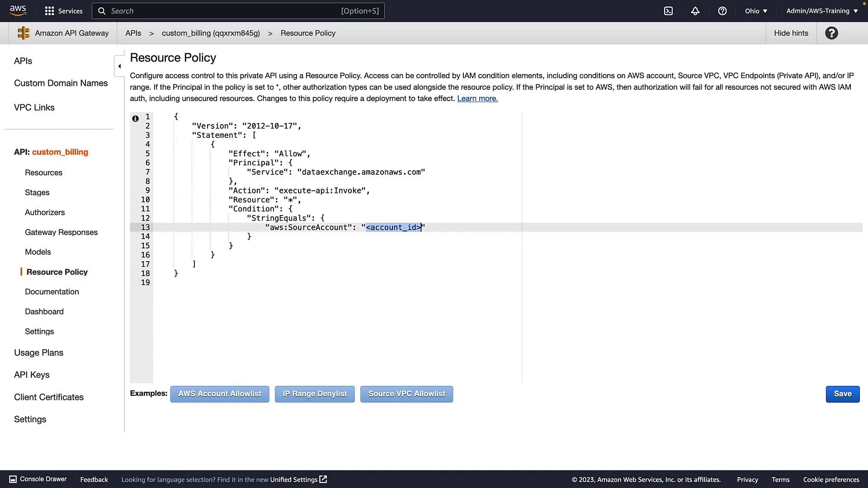
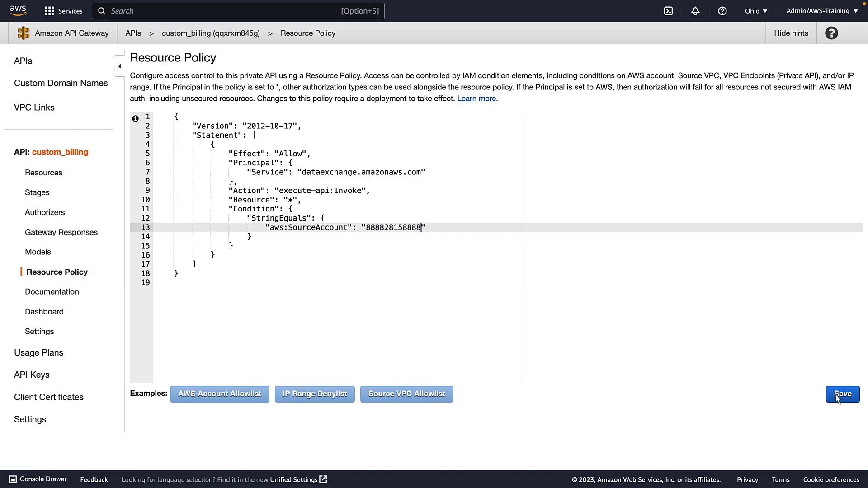
left_click(842, 394)
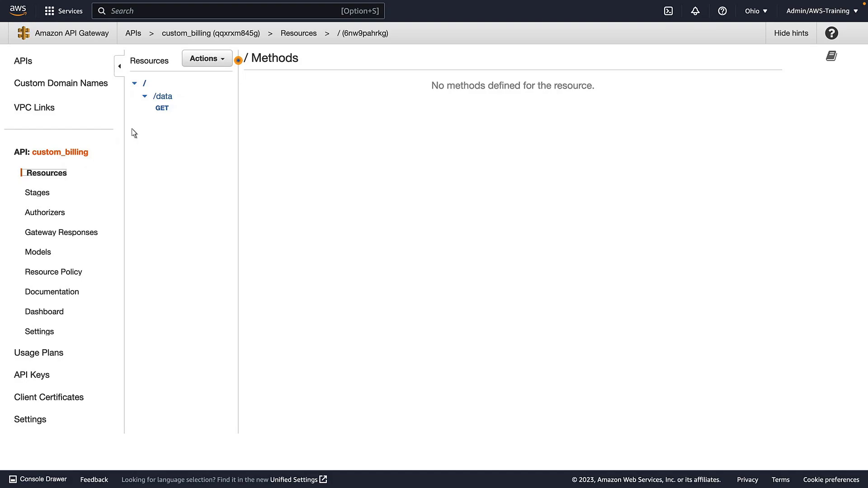
Test GET /data with query string tz=EST, getting a 200 response with EST time.
left_click(162, 108)
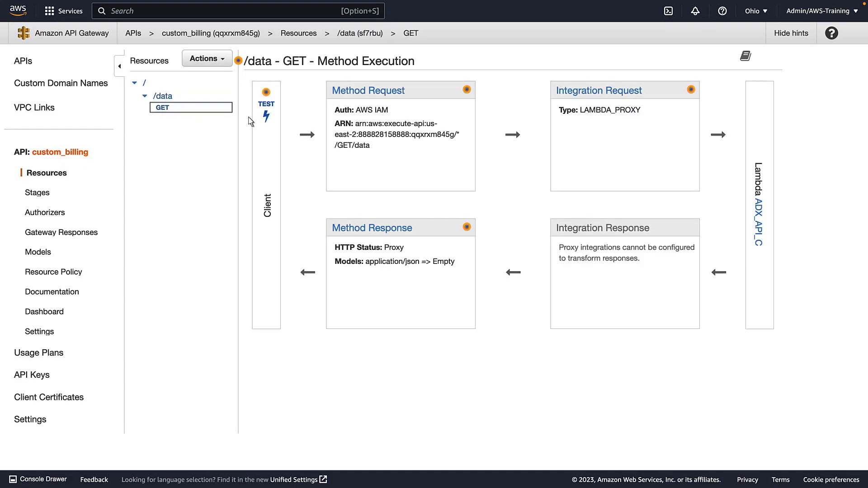
left_click(266, 117)
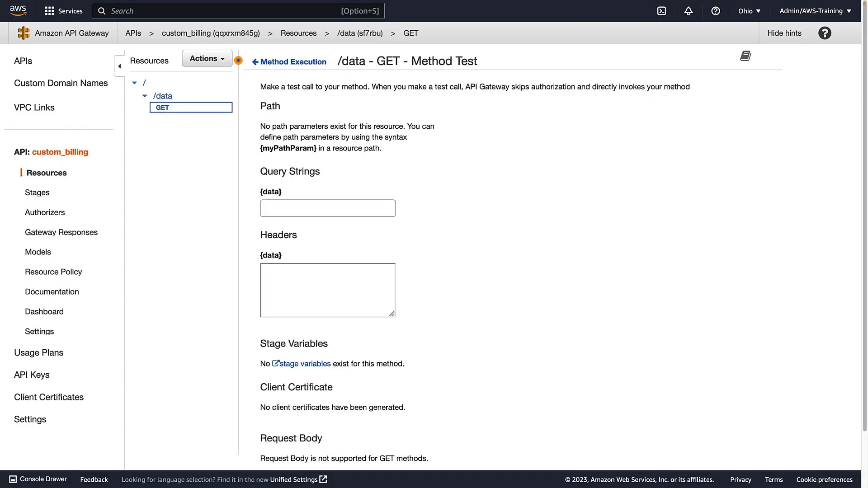
type("t")
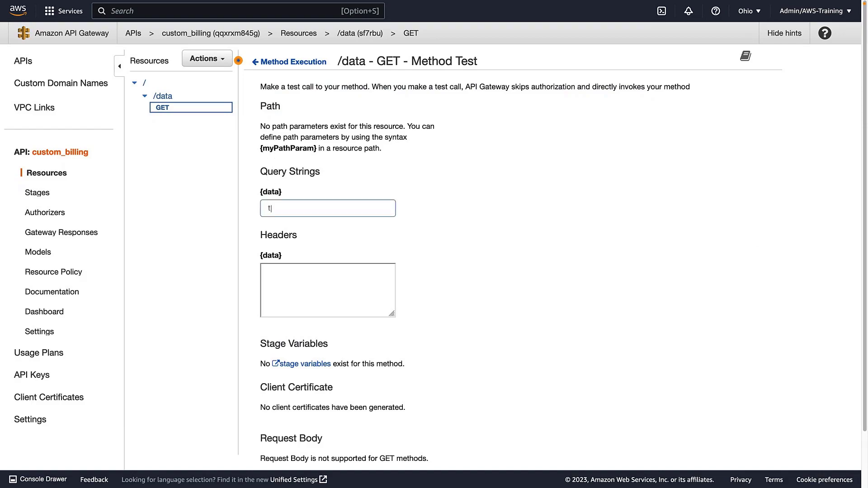
type("z=EST")
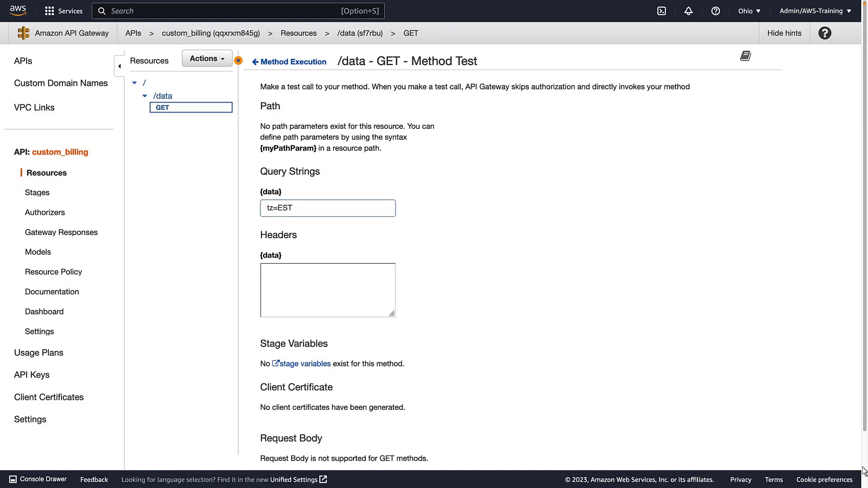
scroll("down", 3)
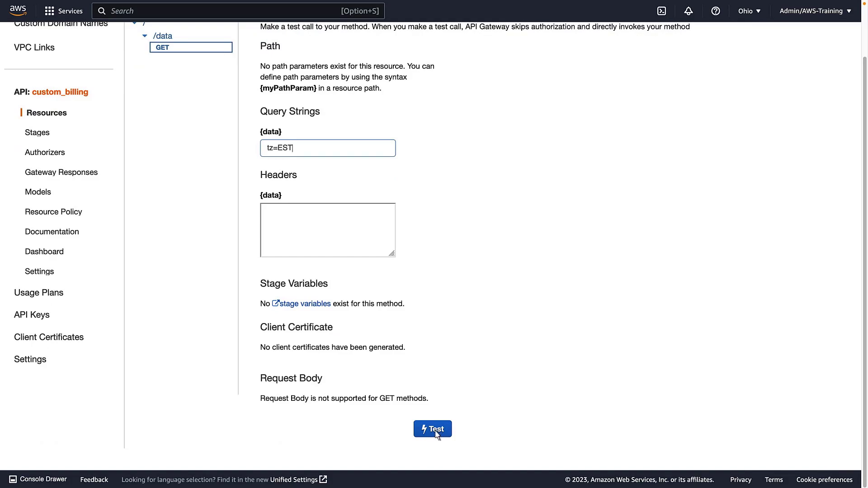
left_click(432, 429)
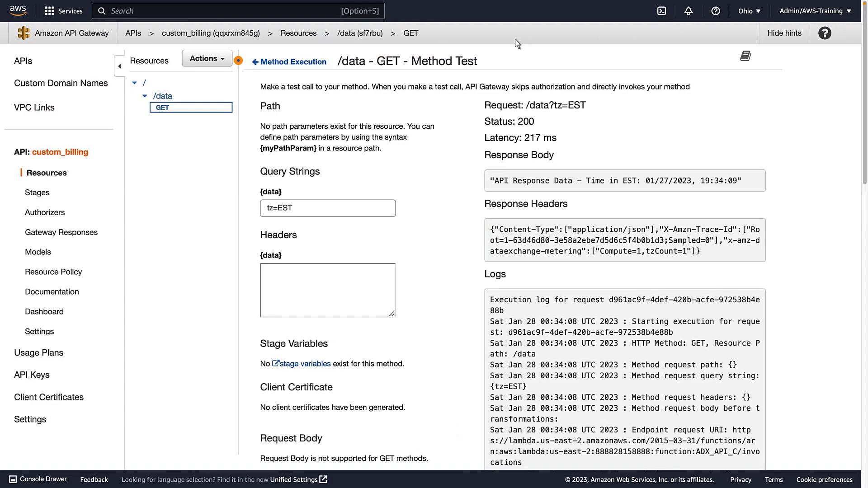
Deploy custom_billing to a new dev stage with description 'Test Description'.
left_click(206, 58)
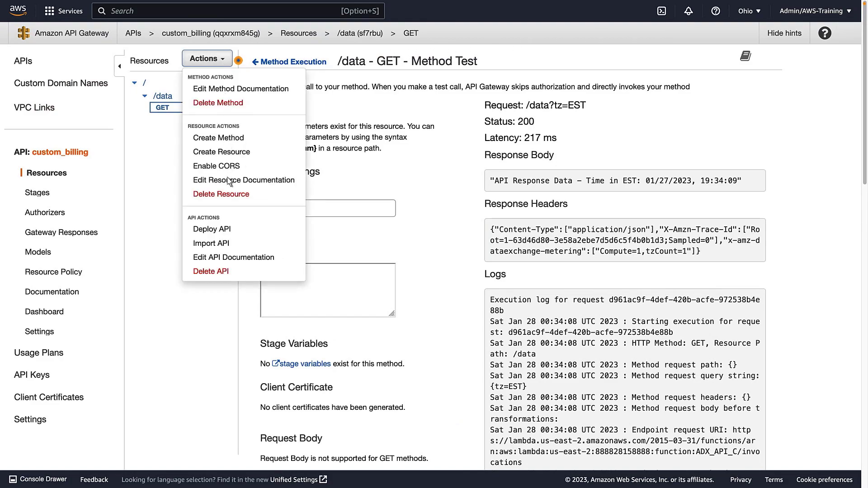
left_click(212, 229)
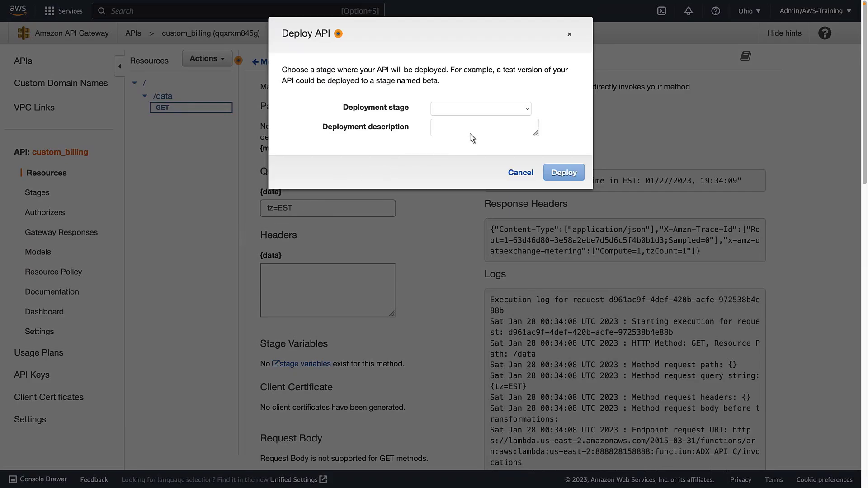
left_click(479, 108)
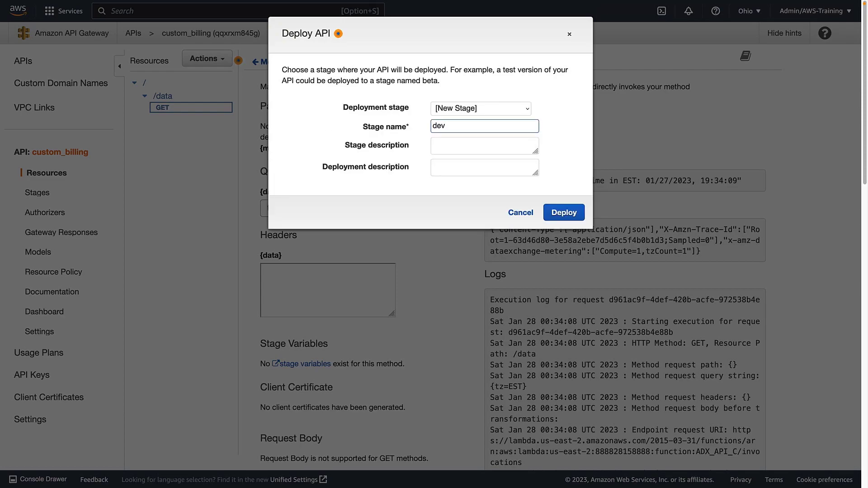
type("Test Descri")
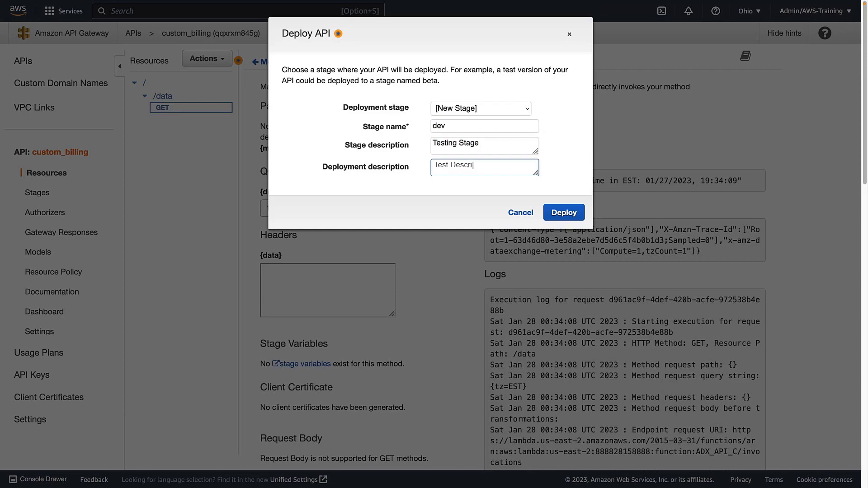
type("ption")
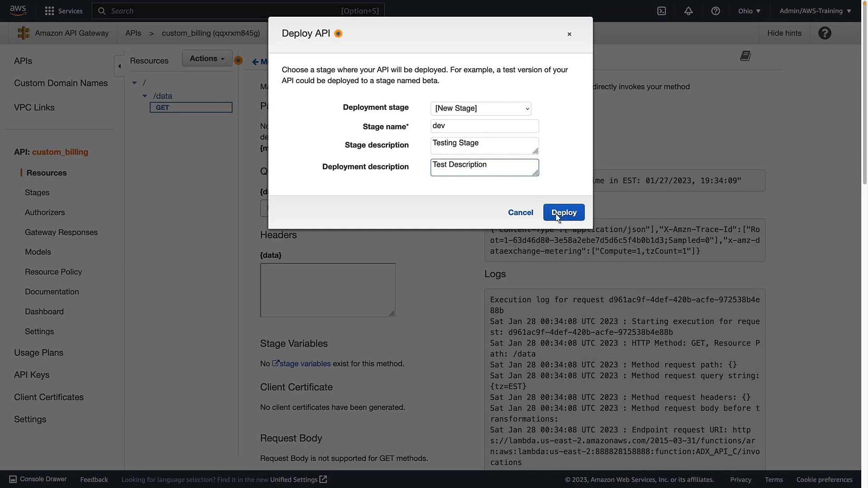
left_click(563, 212)
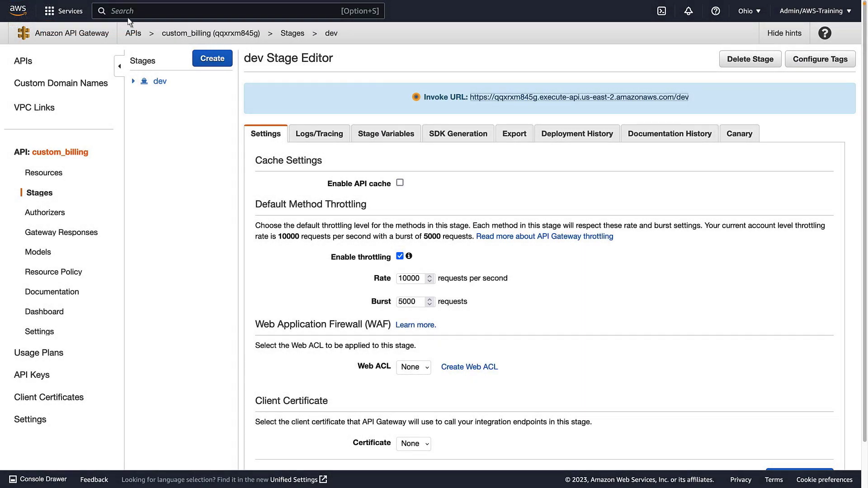
Search the console for 'data exchange' and open AWS Data Exchange.
type("data exchange")
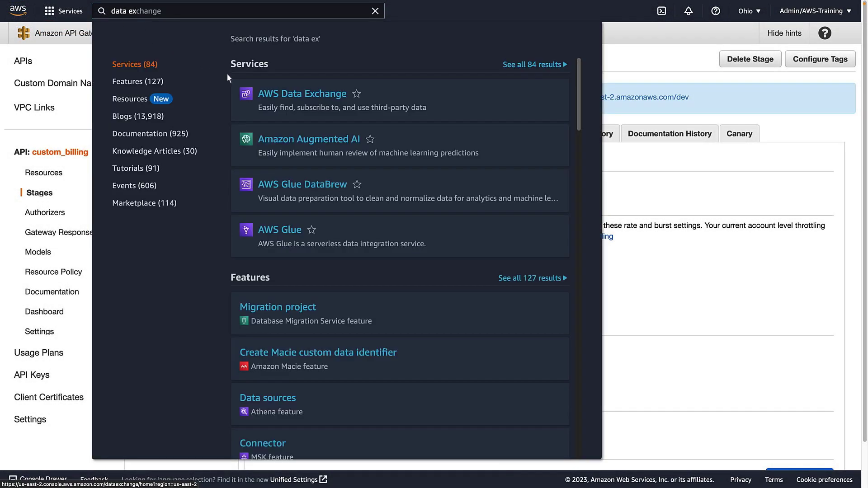
left_click(301, 94)
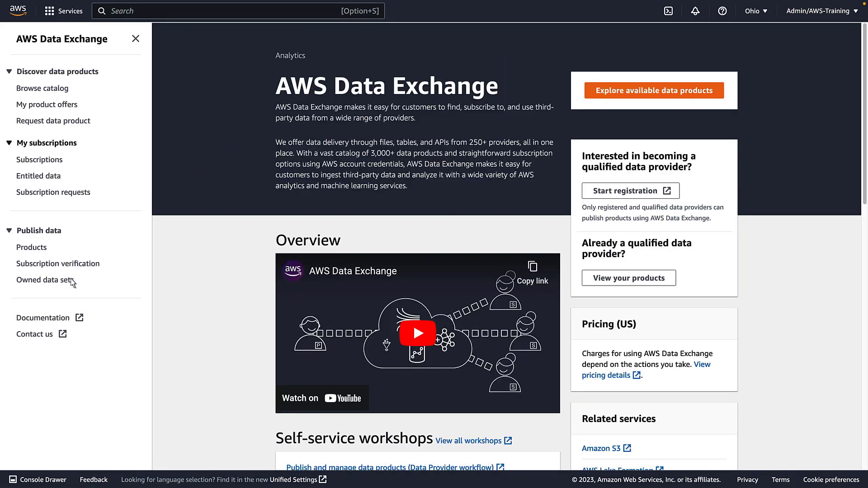
Start an owned API Gateway API data set described as 'Monetize Time API with custom billing'.
left_click(45, 280)
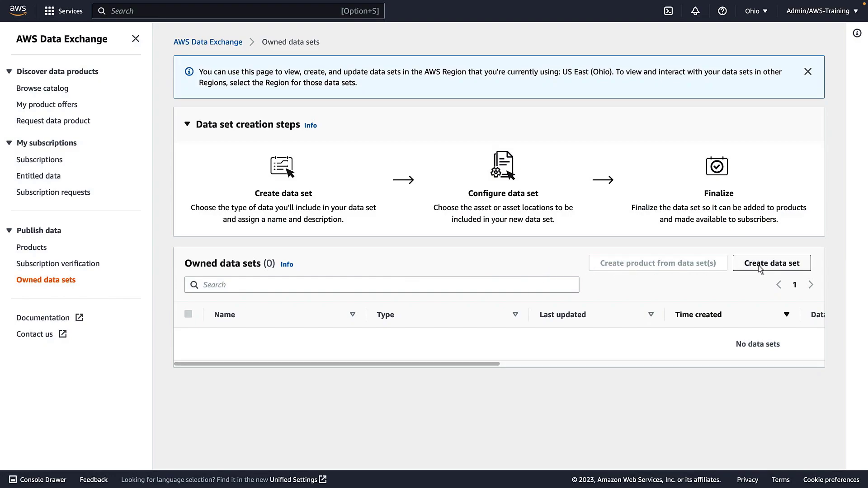
left_click(771, 263)
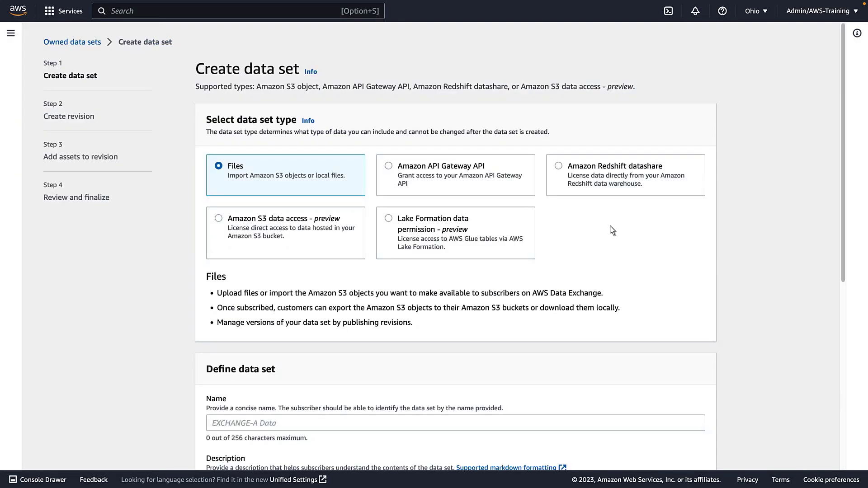
left_click(388, 165)
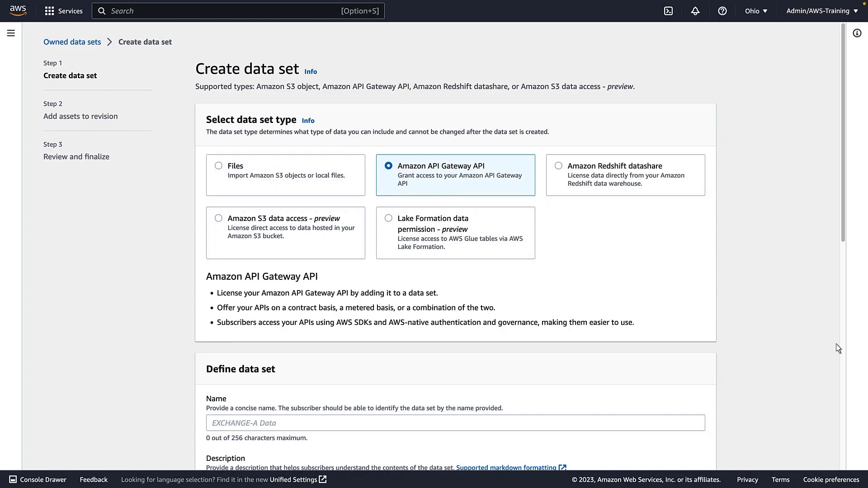
scroll("down", 3)
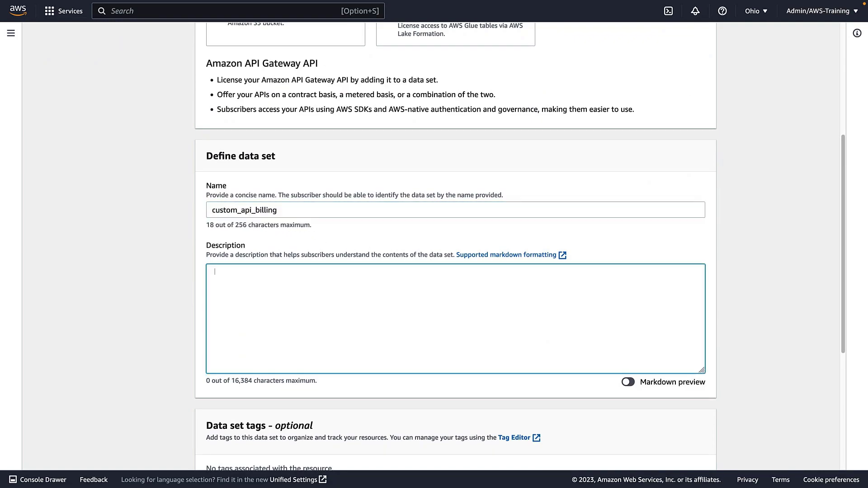
type("Monetize Time API with custom billing")
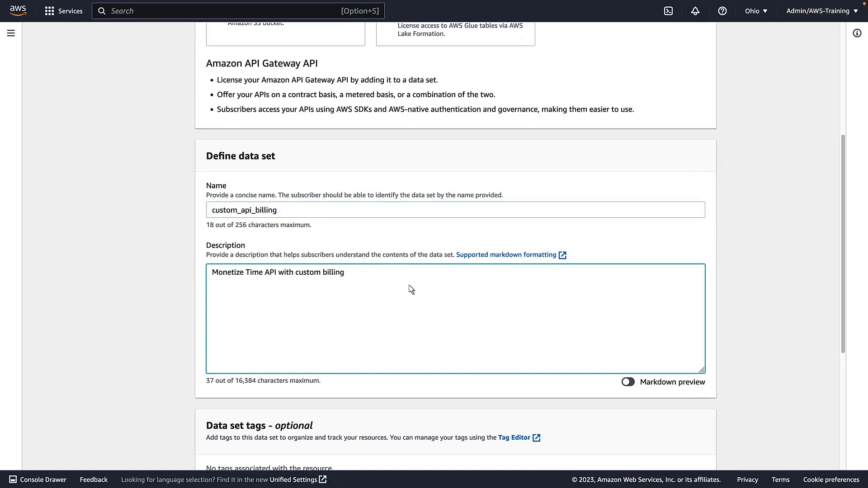
scroll("down", 3)
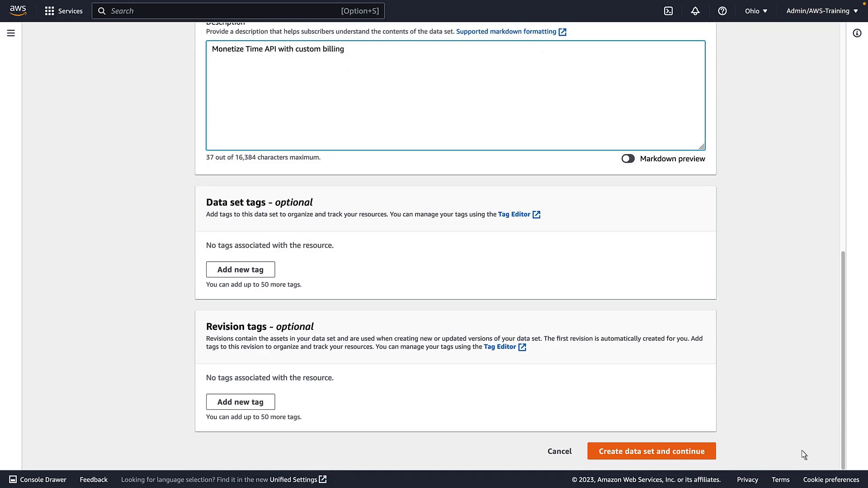
Create the data set and add the custom_billing API's dev stage, importing its OpenAPI specification.
left_click(651, 451)
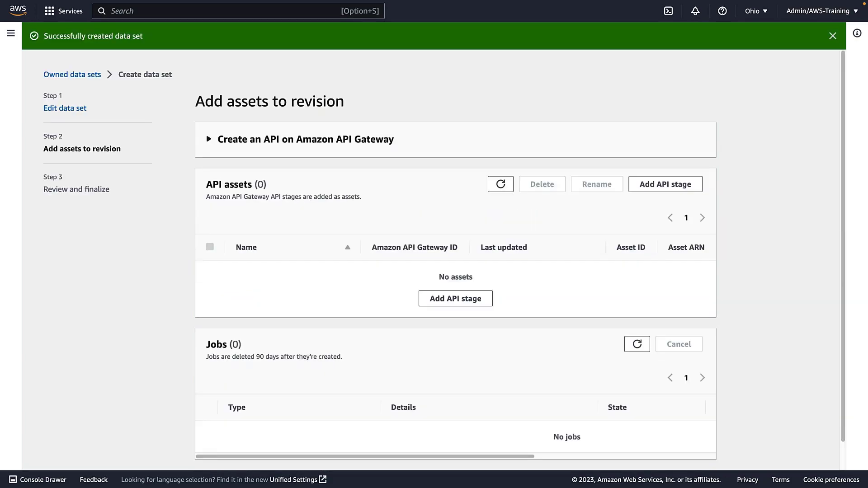
mouse_move(494, 320)
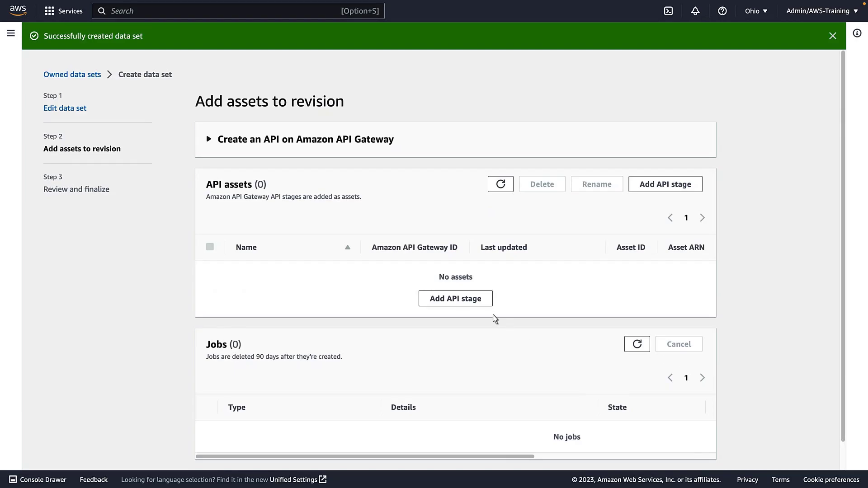
left_click(455, 299)
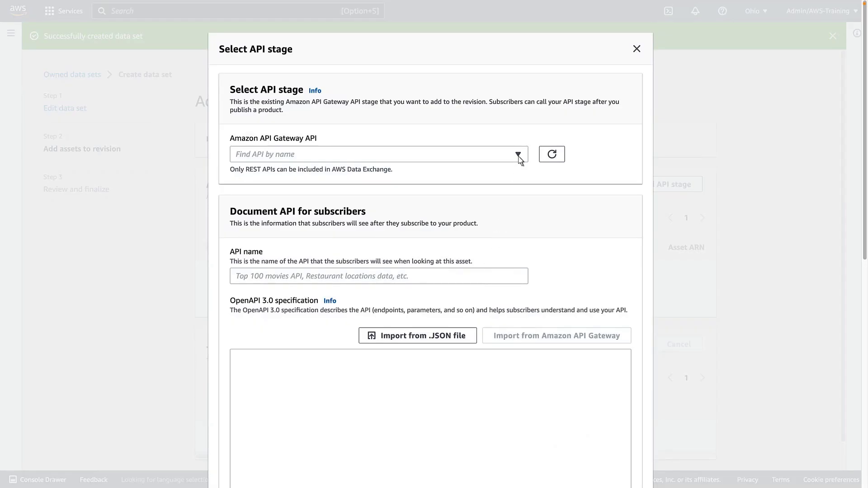
left_click(378, 154)
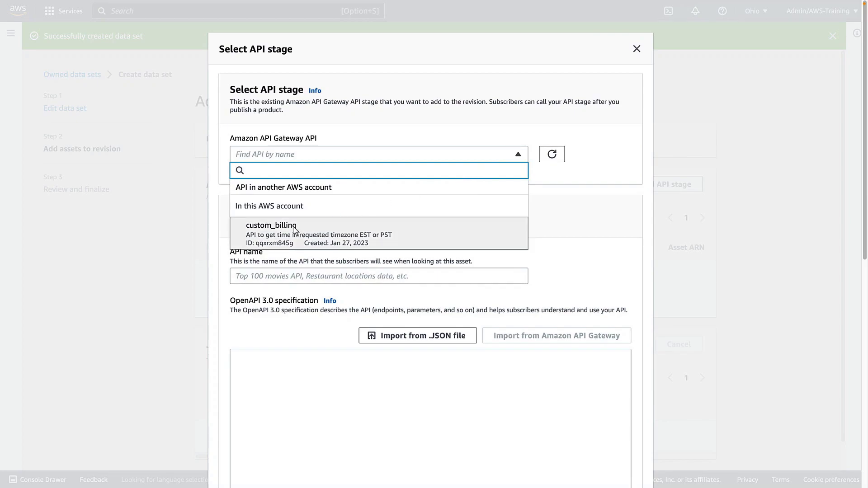
left_click(271, 225)
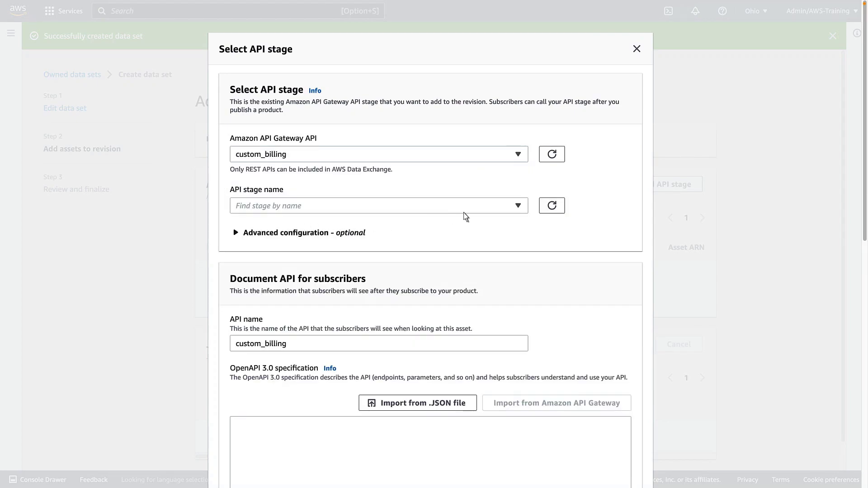
left_click(379, 205)
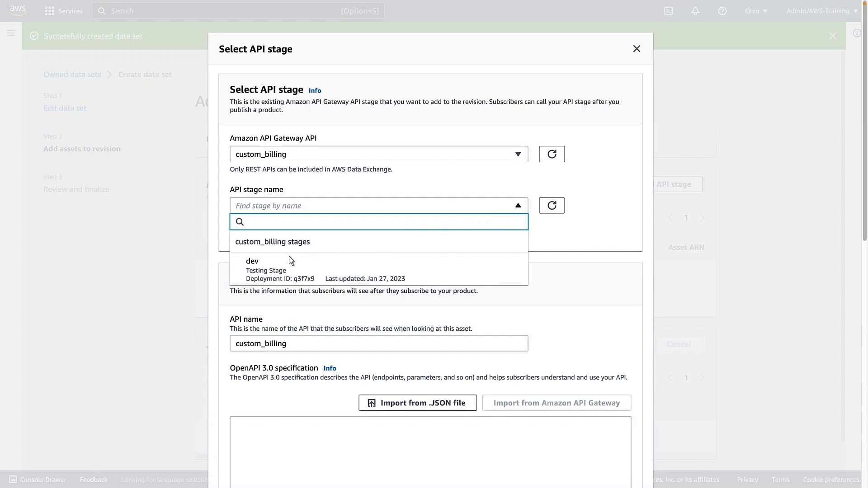
left_click(252, 261)
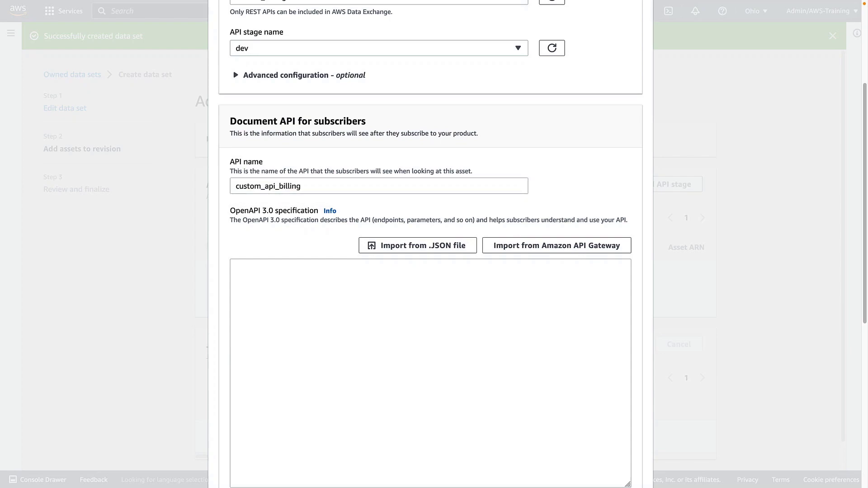
left_click(556, 245)
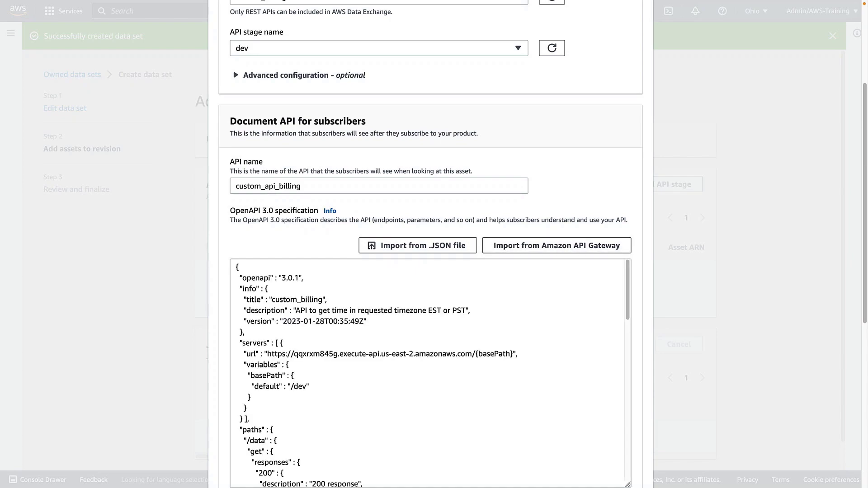
mouse_move(742, 399)
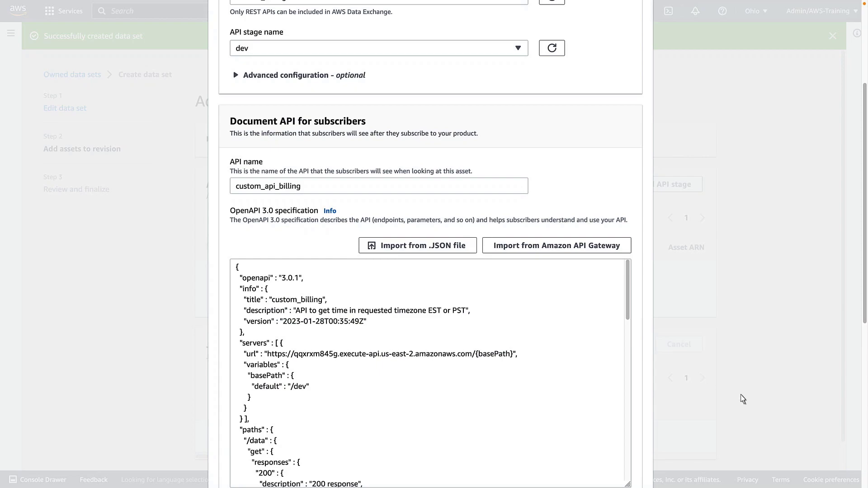
scroll("down", 3)
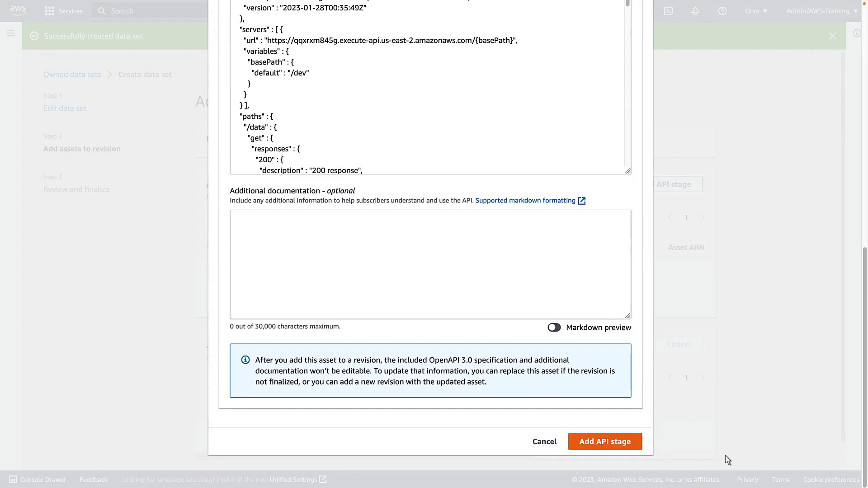
Add the dev API stage asset to the revision, then review and finalize the data set.
left_click(604, 441)
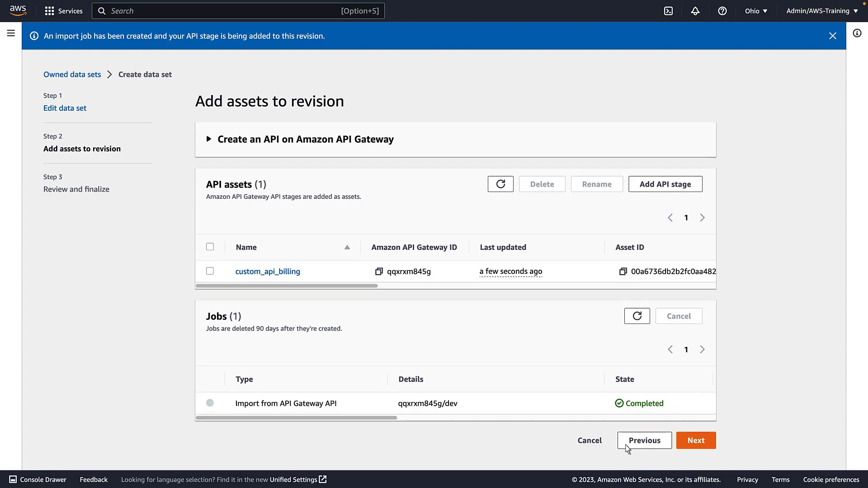
left_click(695, 440)
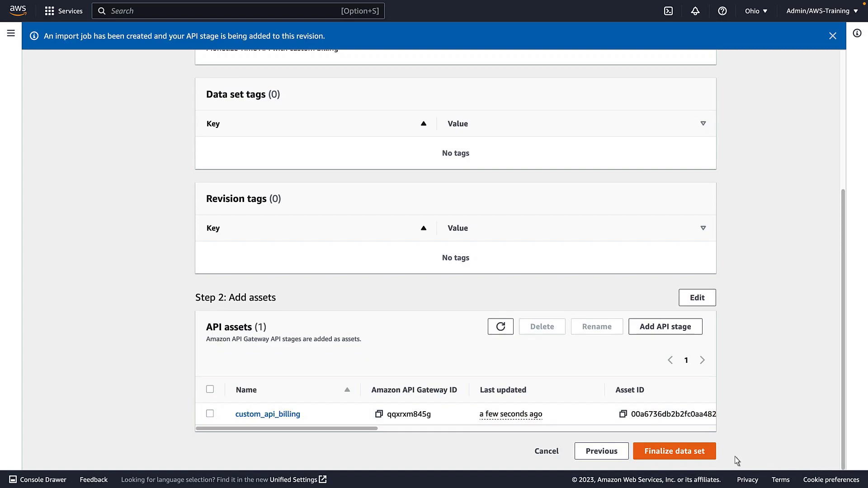
left_click(673, 451)
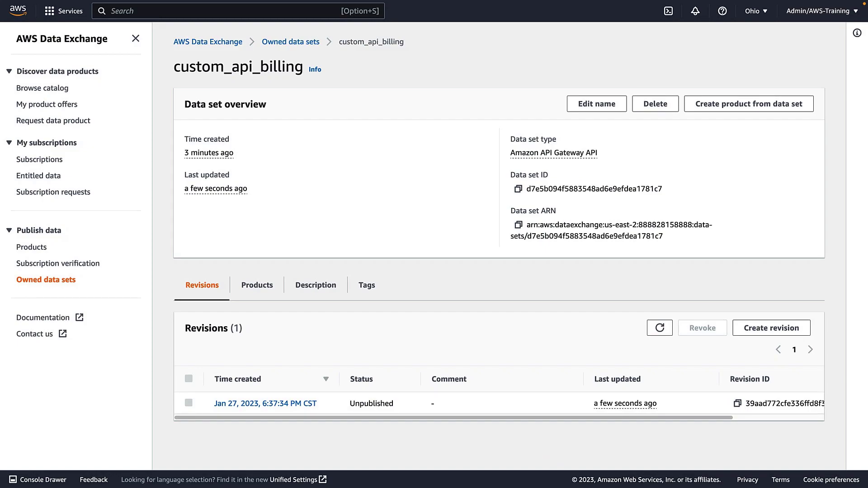
mouse_move(361, 418)
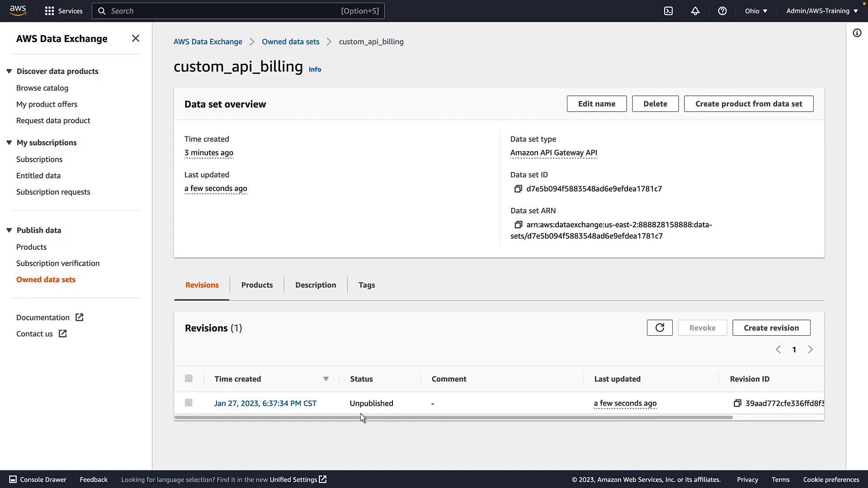
Open the unpublished revision and view the custom_api_billing asset's details.
left_click(265, 403)
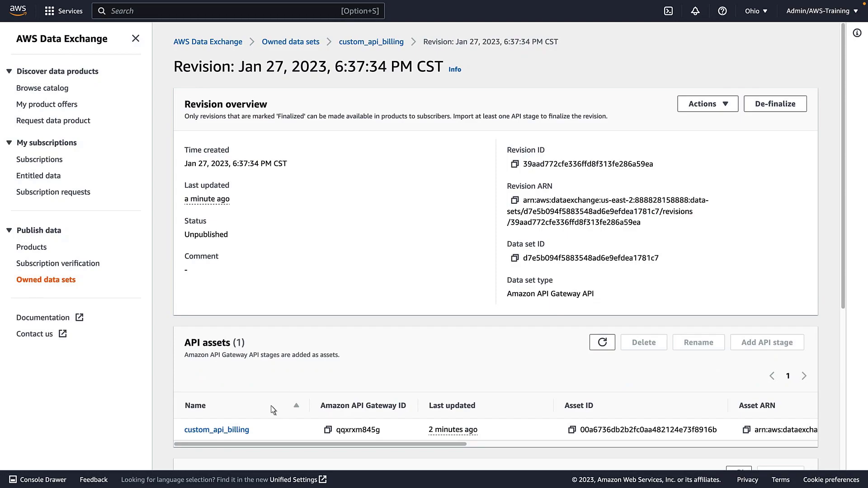
left_click(216, 430)
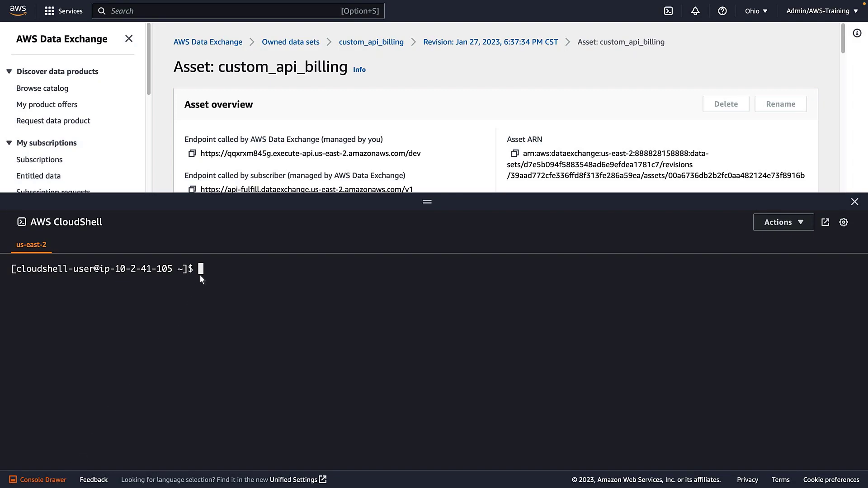
Begin the send-api-asset command with data set ID d7e5b094f5883548ad6e9efdea1781c7.
type("aws dataexchange send-api-asset --data-set-id")
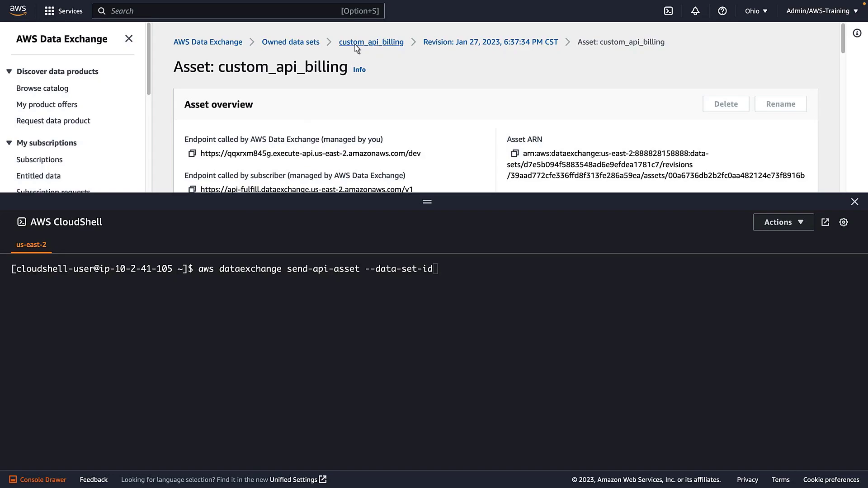
left_click(370, 42)
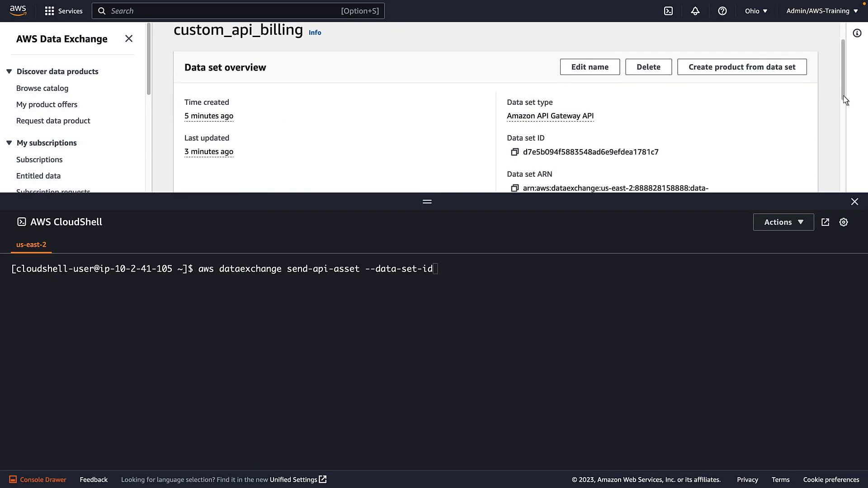
left_click(514, 152)
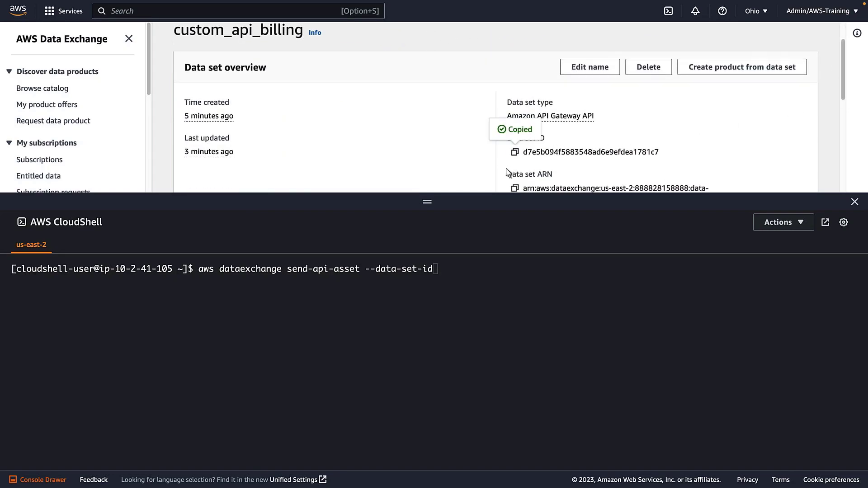
type("d7e5b094f5883548ad6e9efdea1781c7")
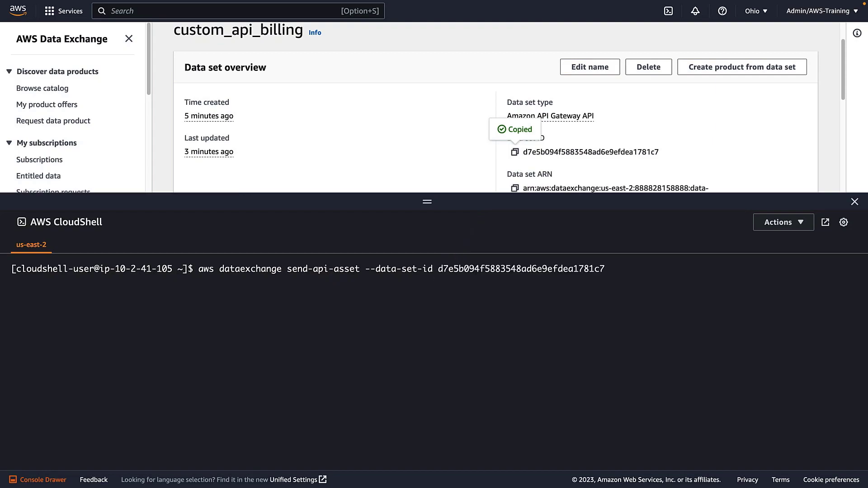
mouse_move(551, 277)
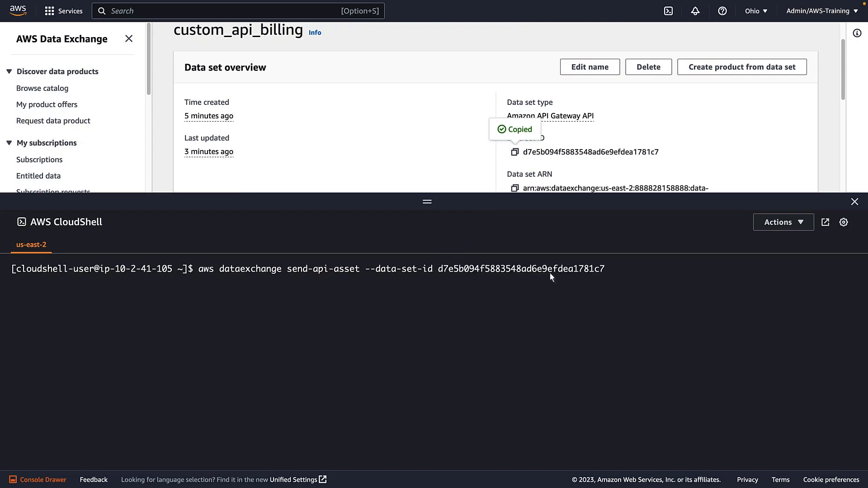
Add revision ID 39aad772cfe336ffd8f313fe286a59ea to the command.
type("--revision-id")
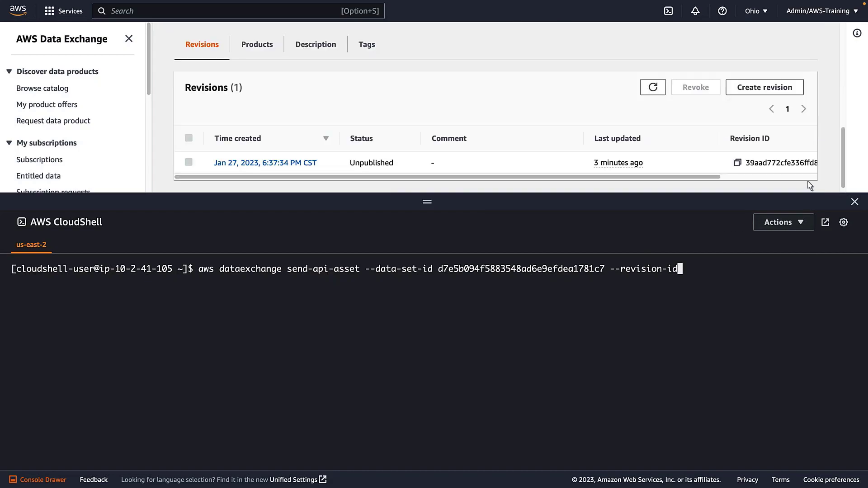
scroll("right", 3)
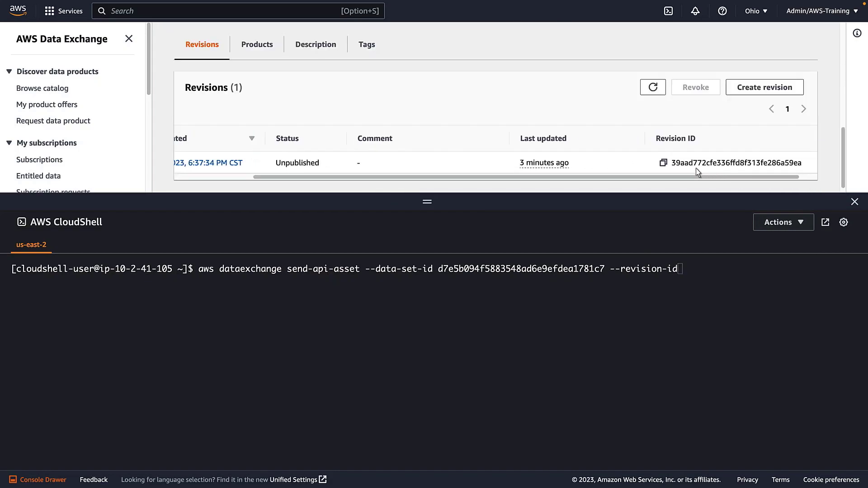
left_click(663, 162)
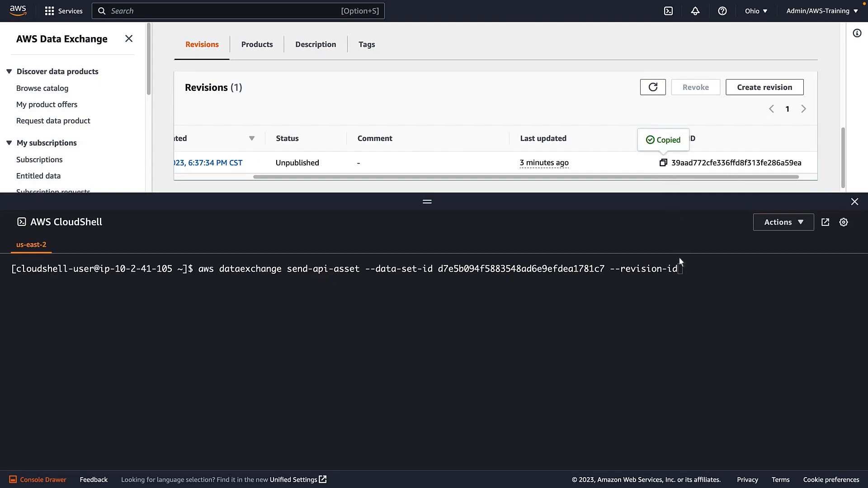
type("39aad772cfe336ffd8f313fe286a59ea --asset-id")
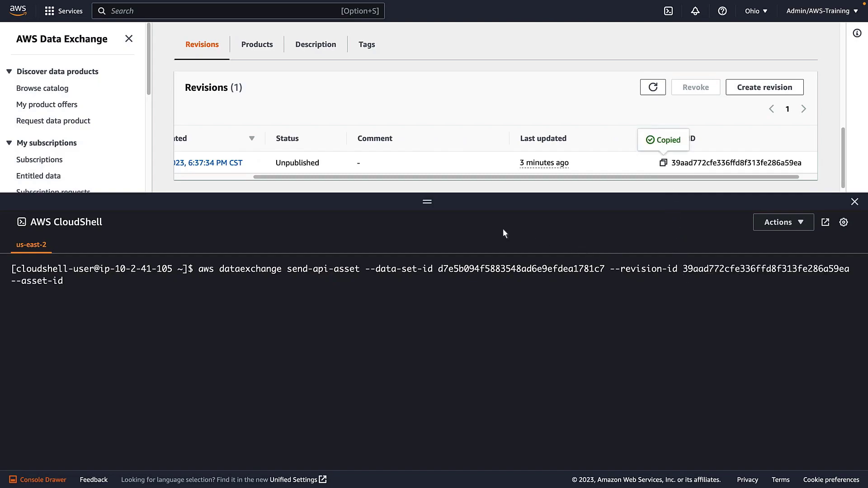
Add asset ID 00a6736db2b2fc0aa482124e73f8916b, GET method, path 'data' and query tz=EST.
left_click(207, 163)
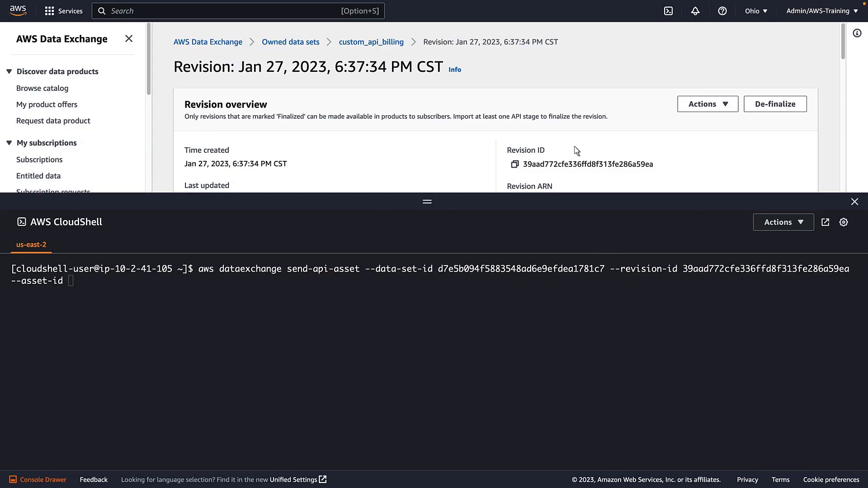
scroll("down", 3)
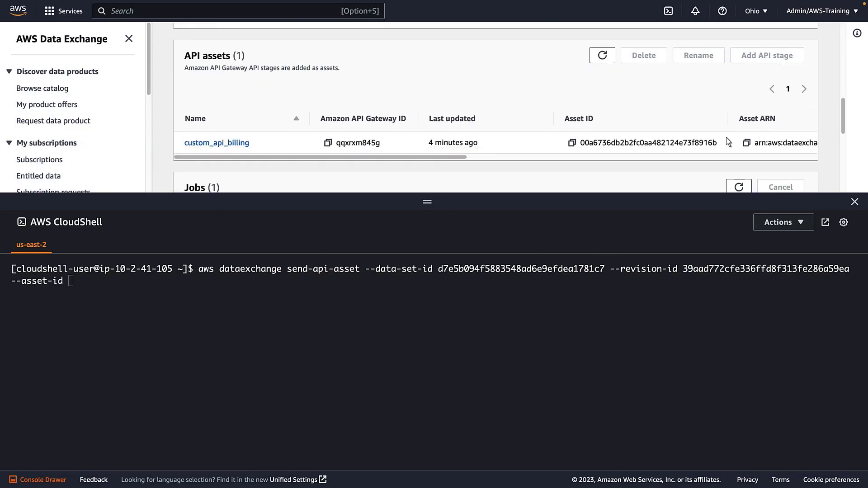
left_click(572, 142)
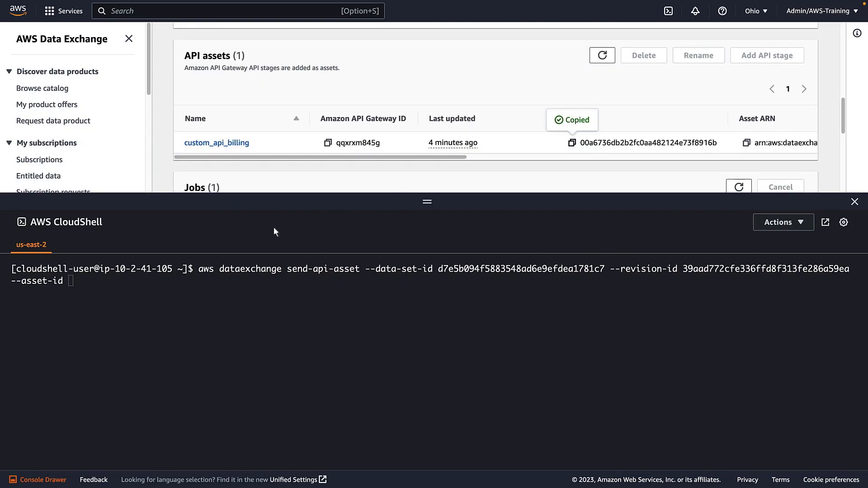
type("00a6736db2b2fc0aa482124e73f8916b")
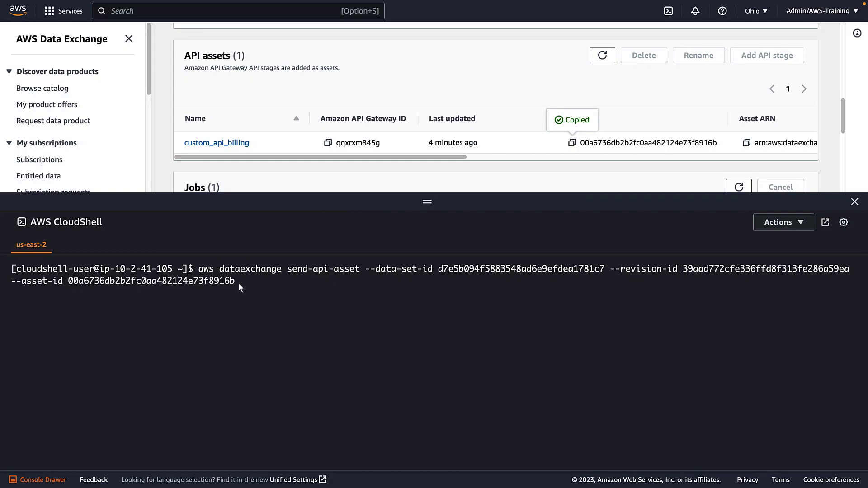
type("--method GET --path \"data\" --query-string-parameters \"tz=EST\"")
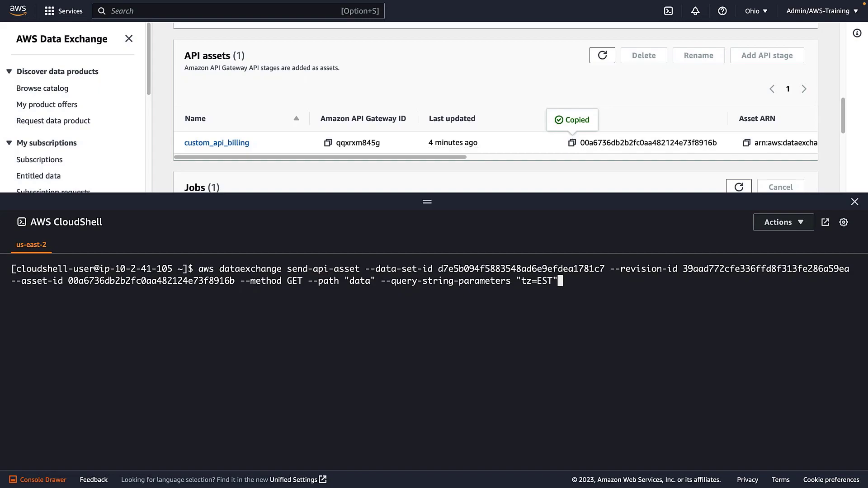